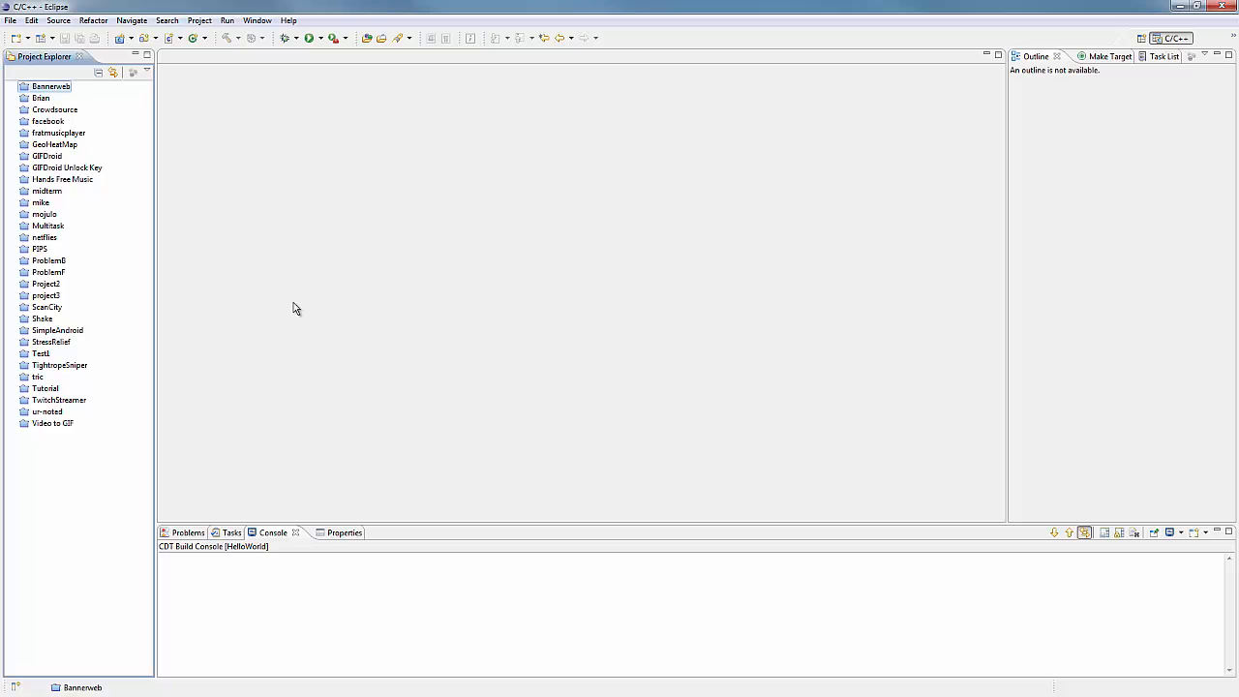
pyautogui.moveTo(484, 289)
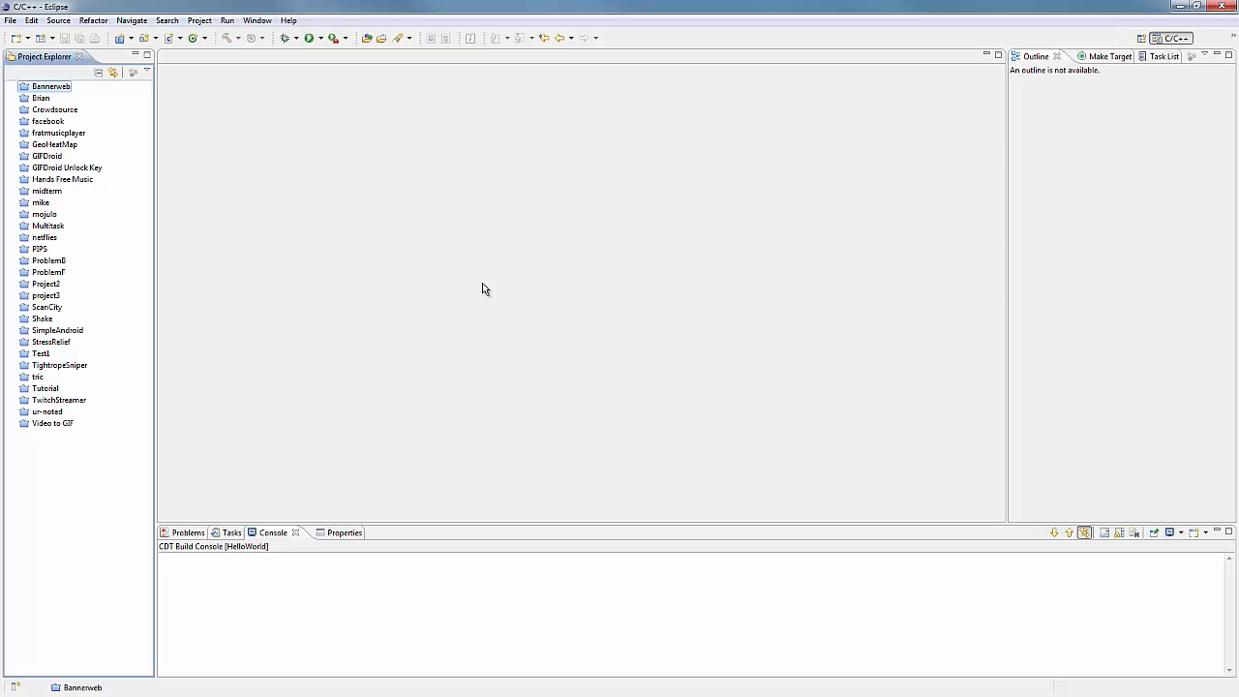
pyautogui.moveTo(488, 288)
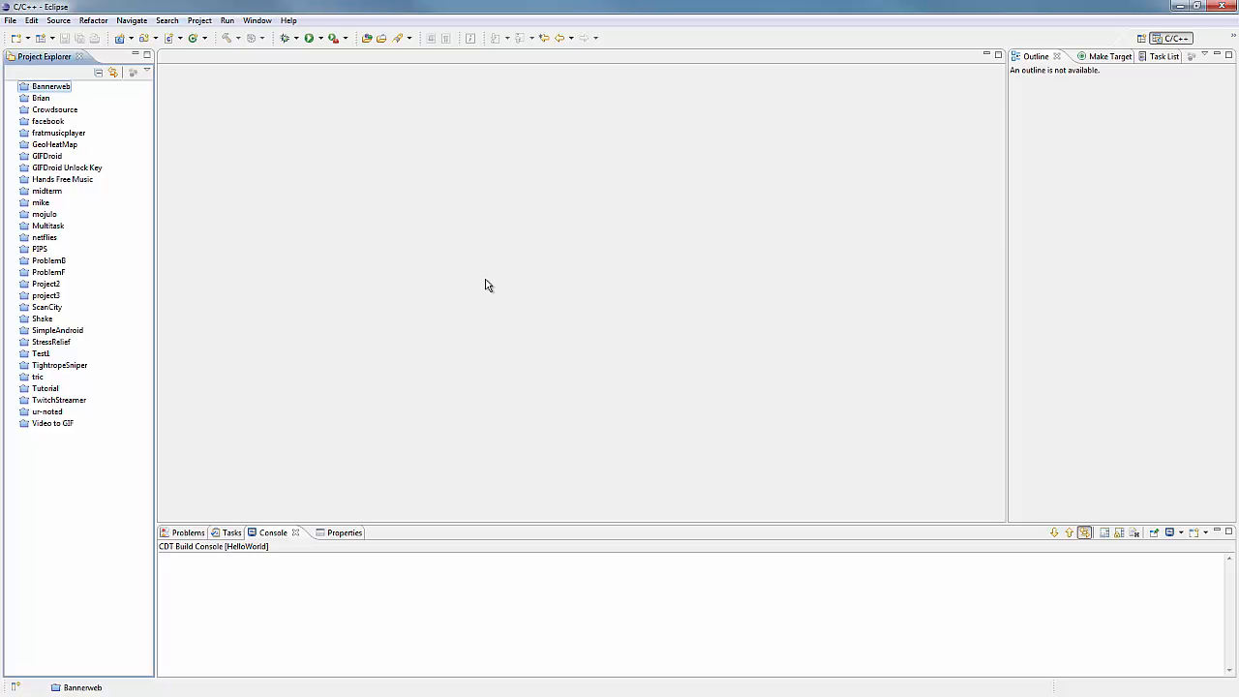
pyautogui.moveTo(484, 280)
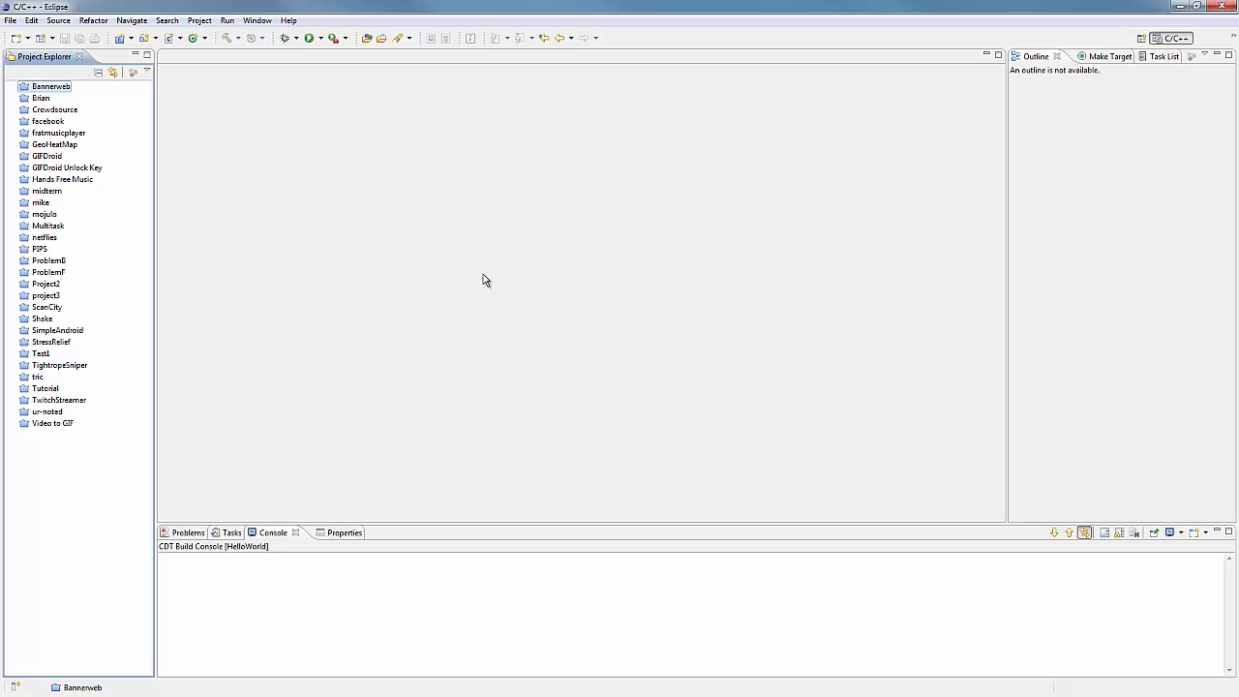
pyautogui.moveTo(481, 286)
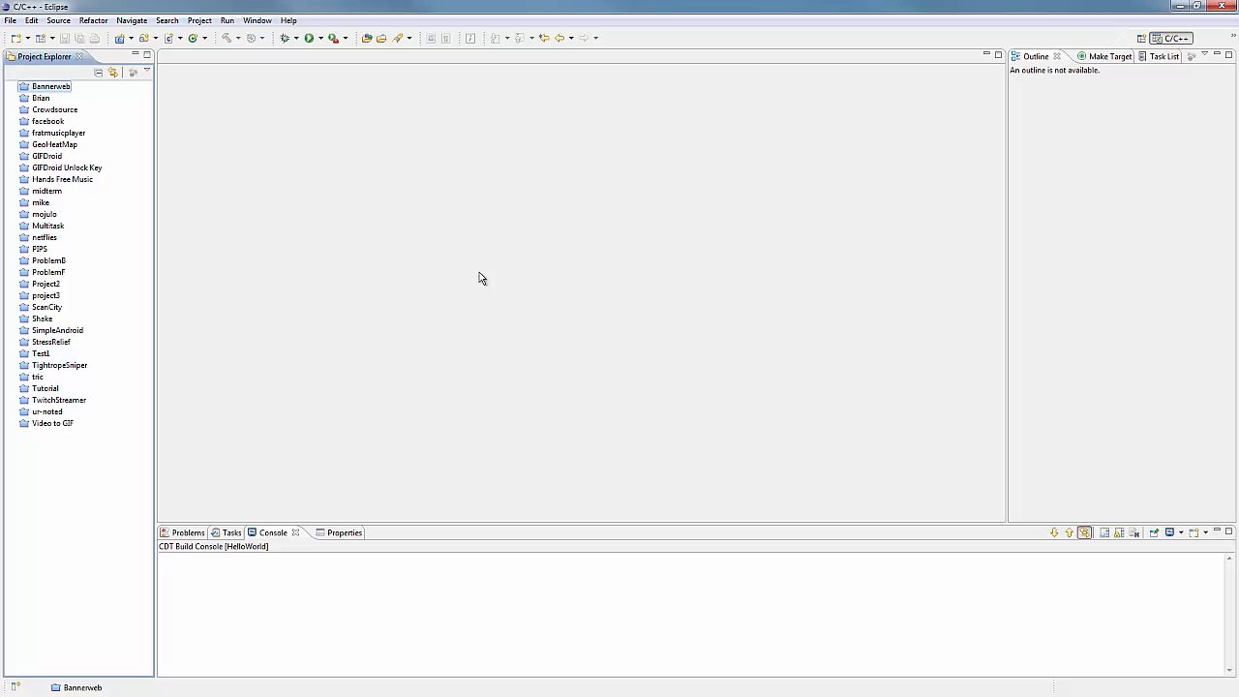
pyautogui.moveTo(473, 245)
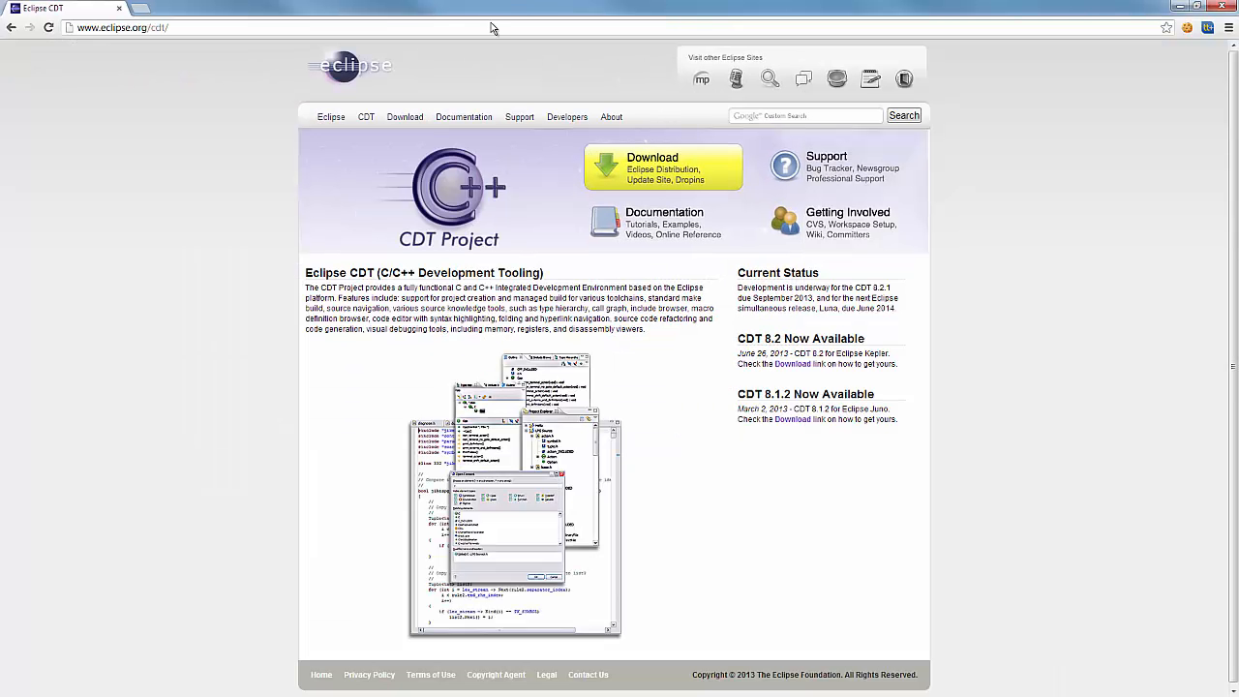
pyautogui.moveTo(257, 97)
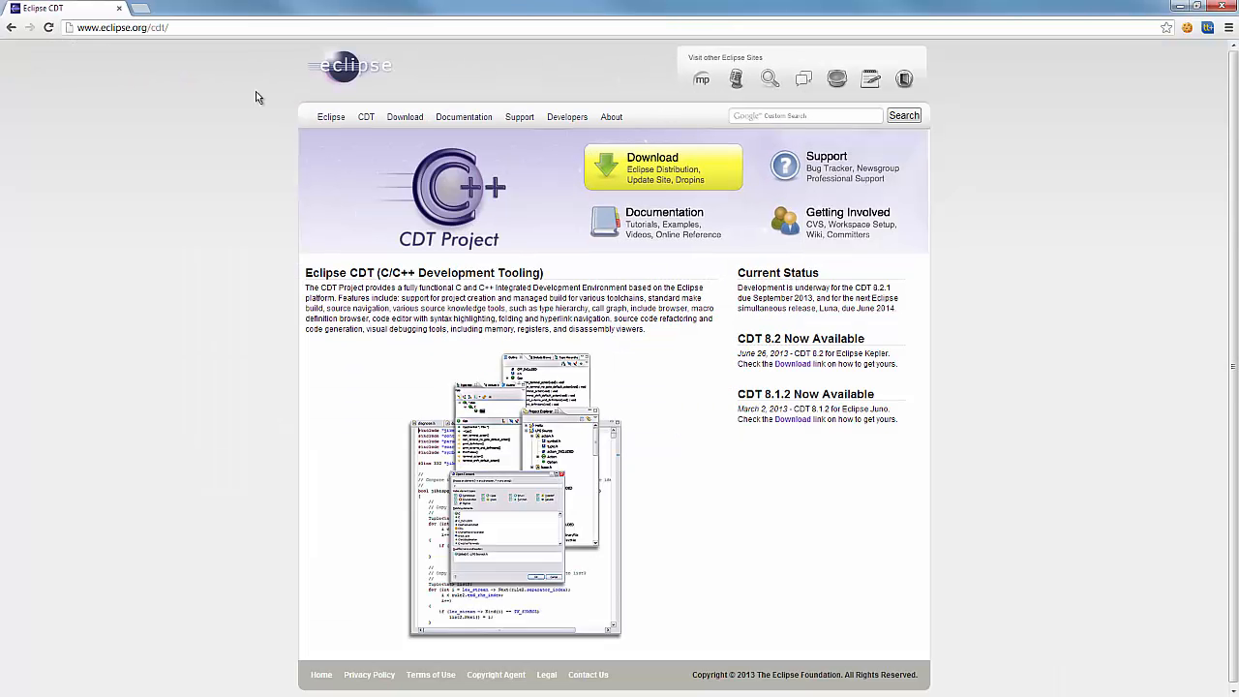
# - Follow the Download link to reach the CDT Downloads page listing Kepler, Juno and Indigo releases
pyautogui.click(662, 166)
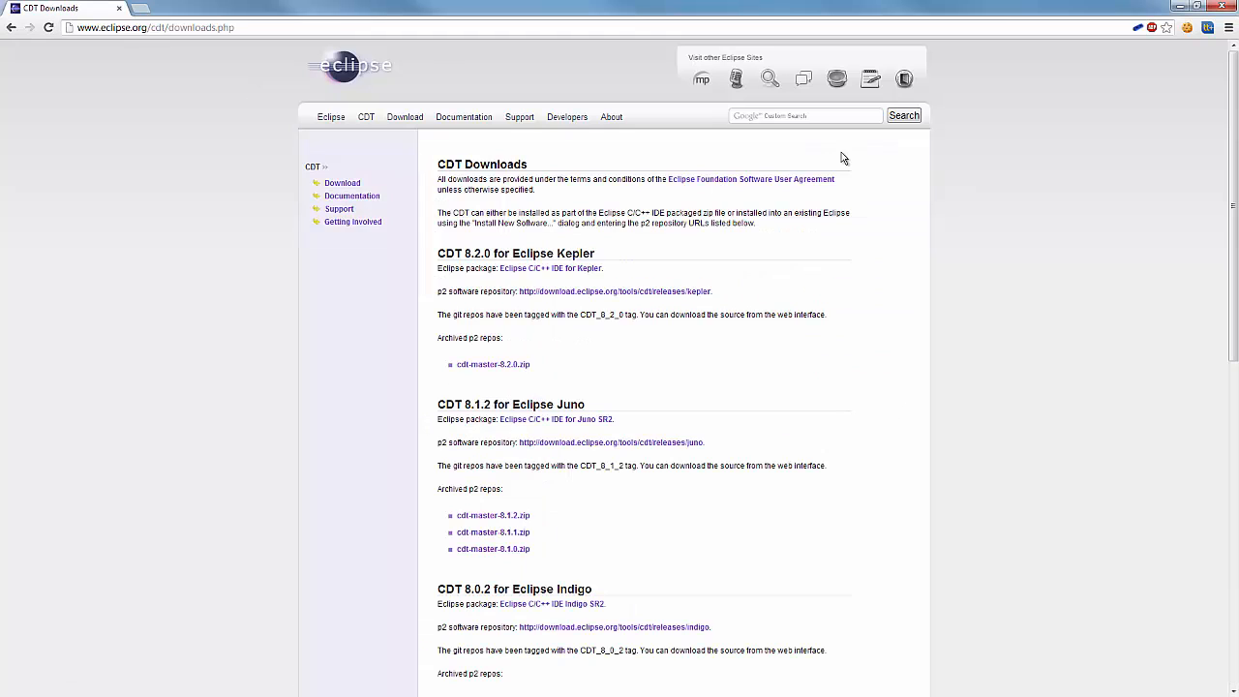
pyautogui.moveTo(624, 488)
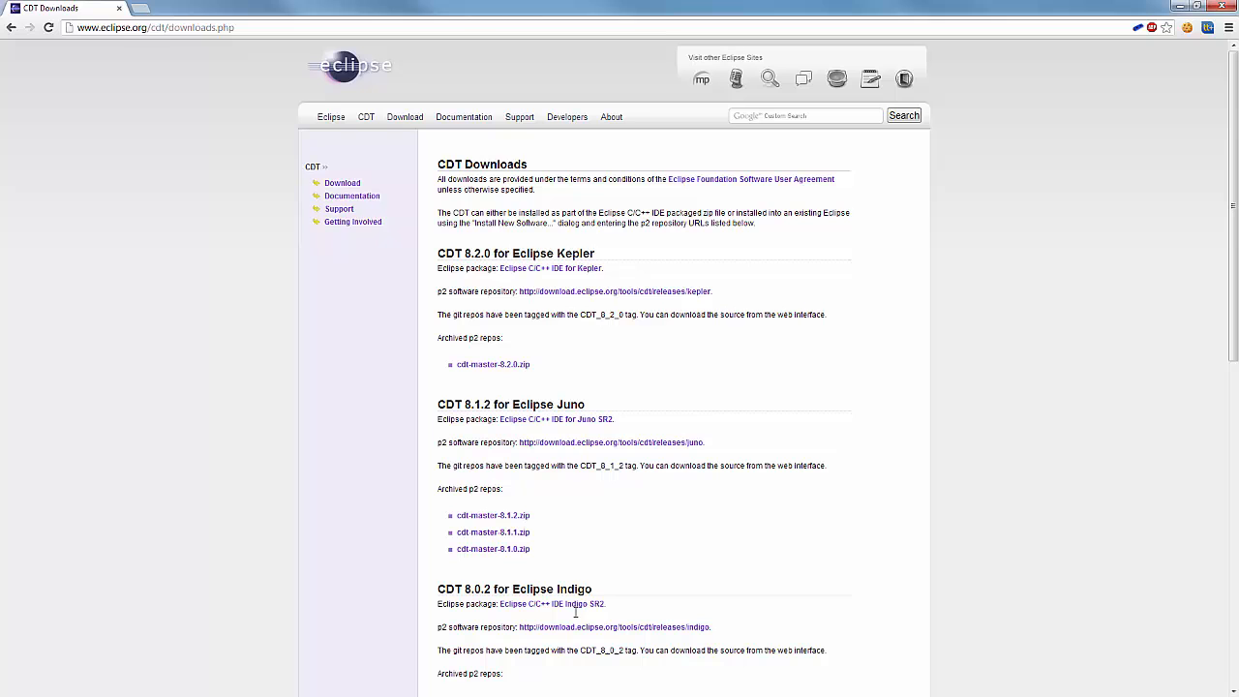
pyautogui.moveTo(434, 56)
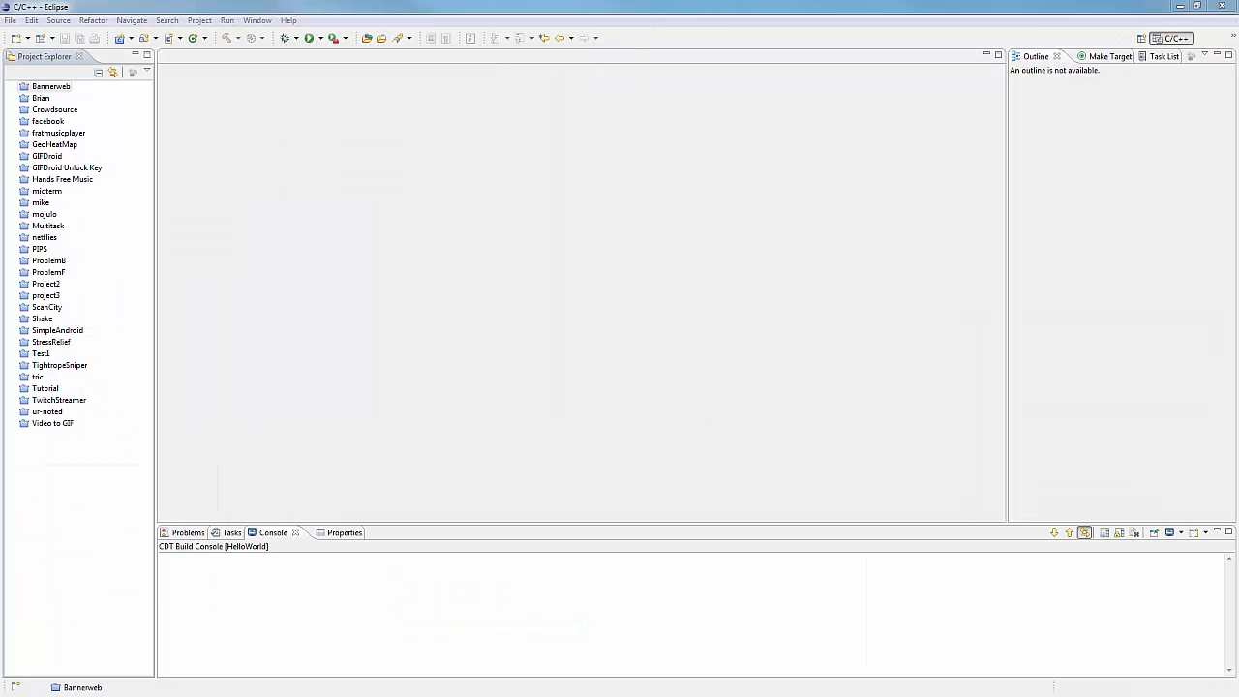
pyautogui.click(50, 85)
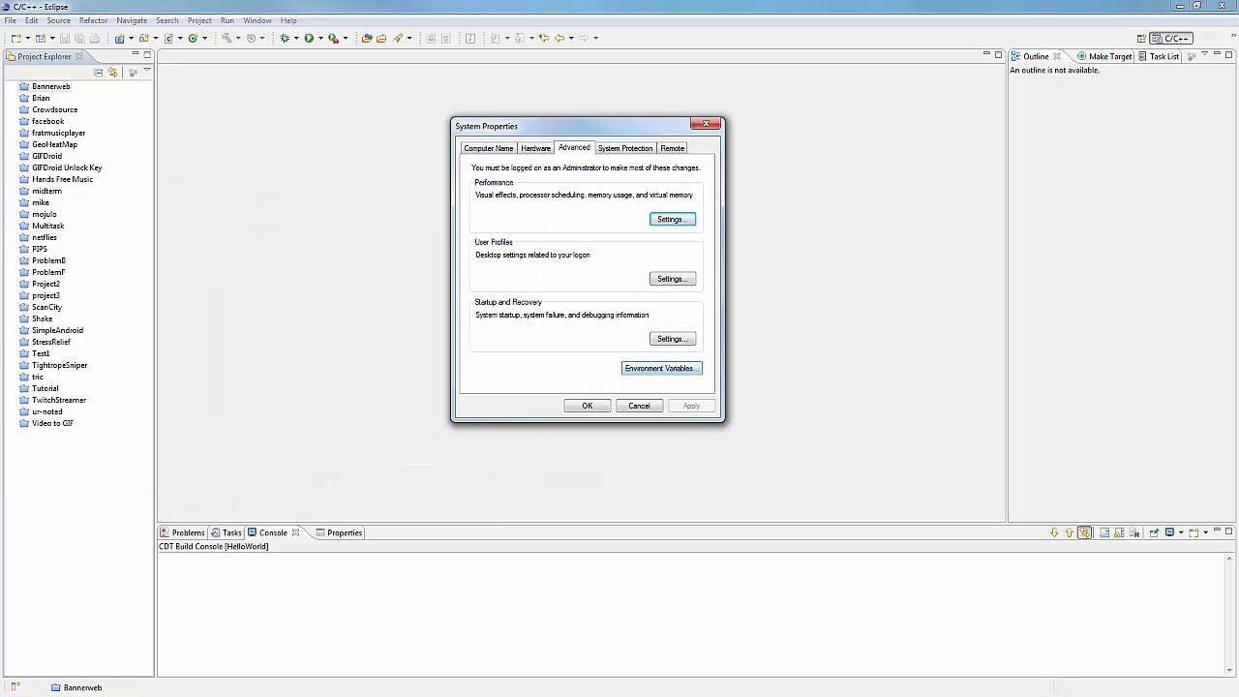
pyautogui.click(658, 368)
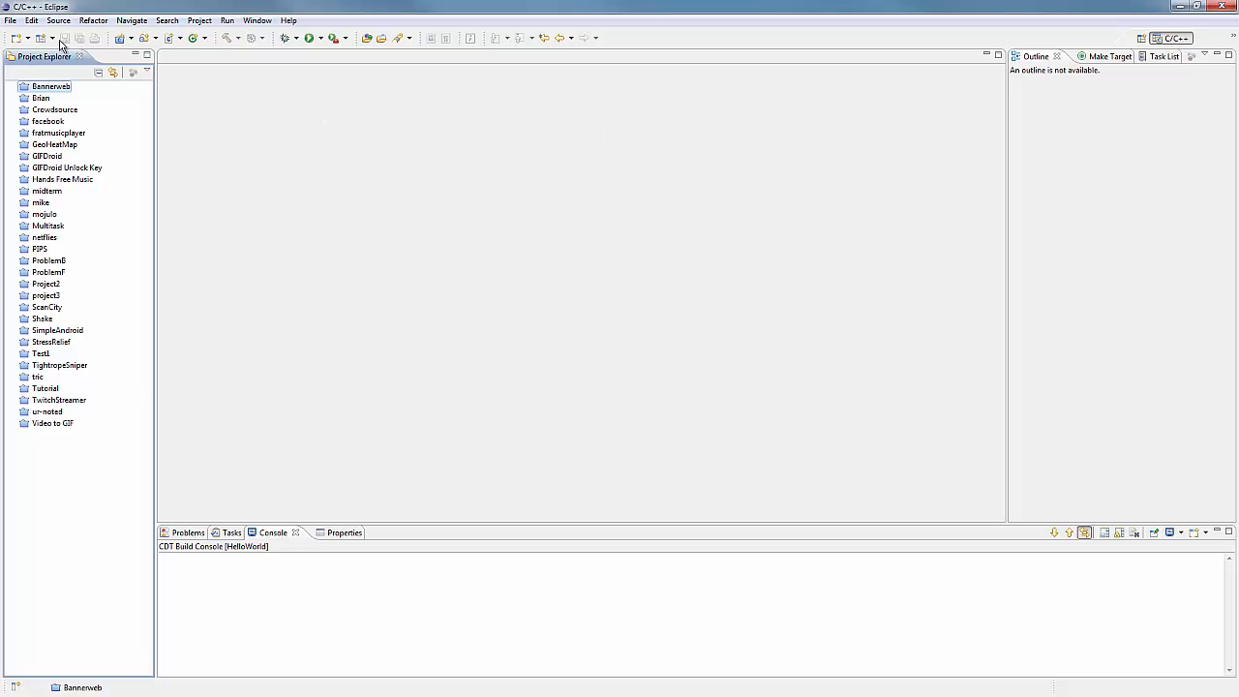
# - Create a new C++ executable project named Tut1-HelloWorld via File > New > C++ Project
pyautogui.click(10, 20)
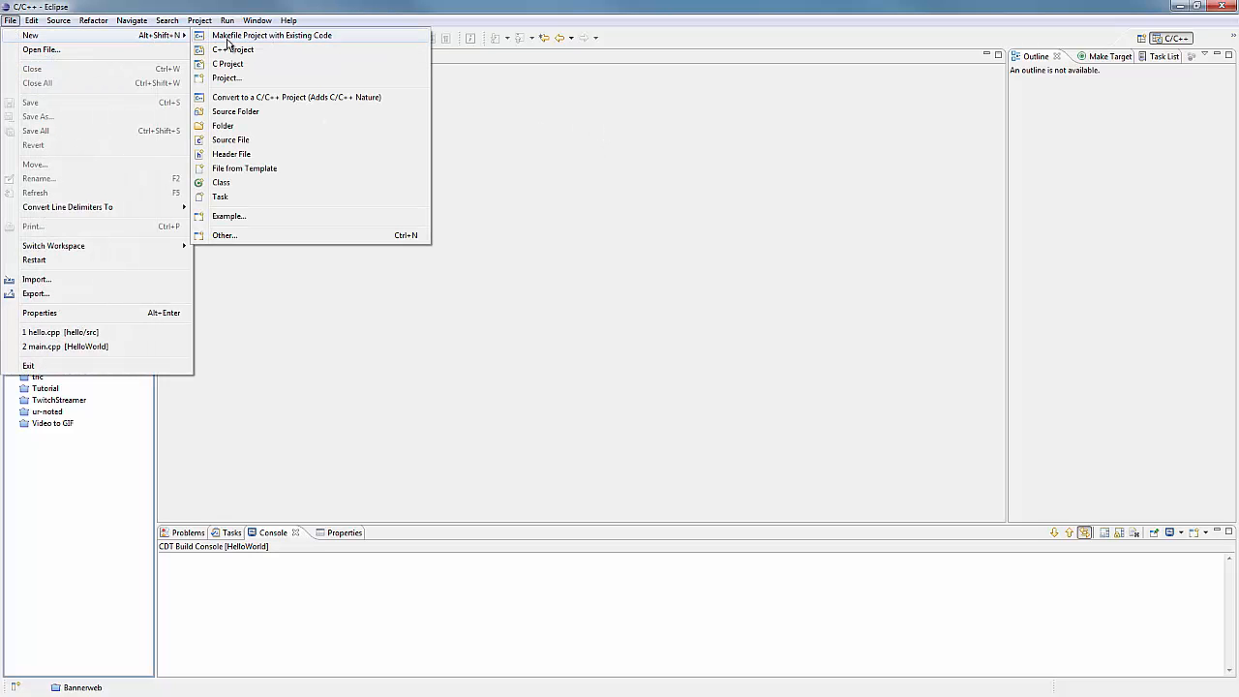
pyautogui.click(233, 51)
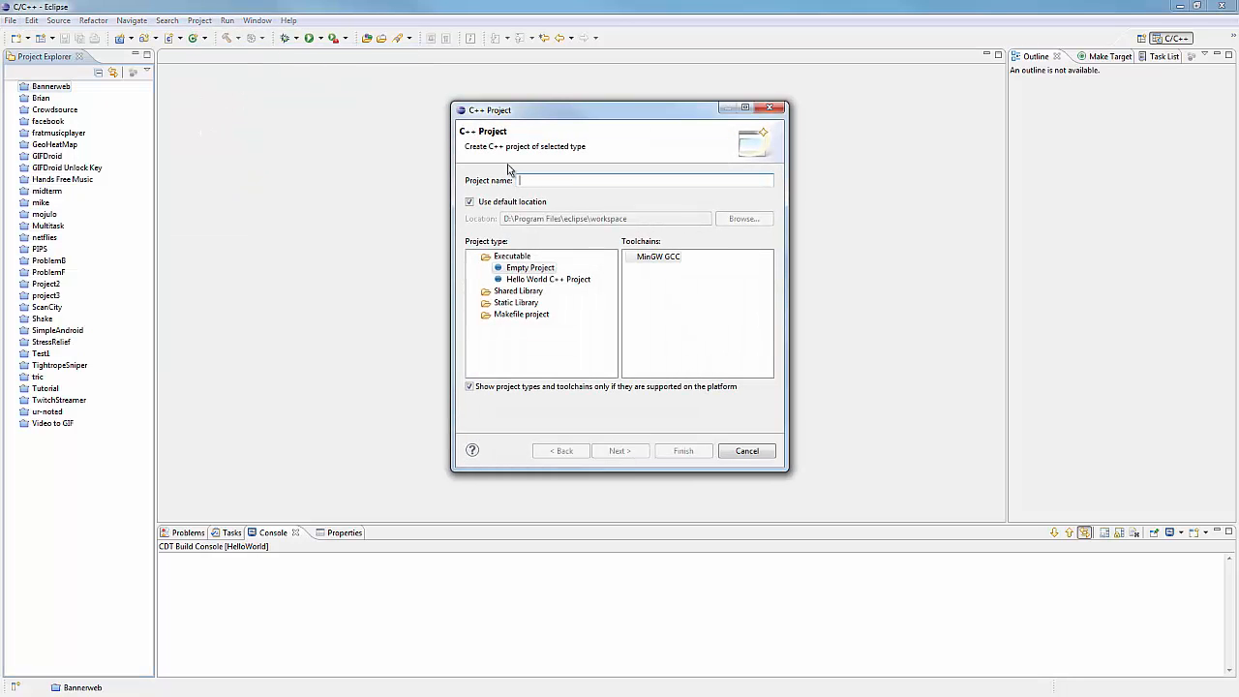
pyautogui.write('Tut1-HelloW')
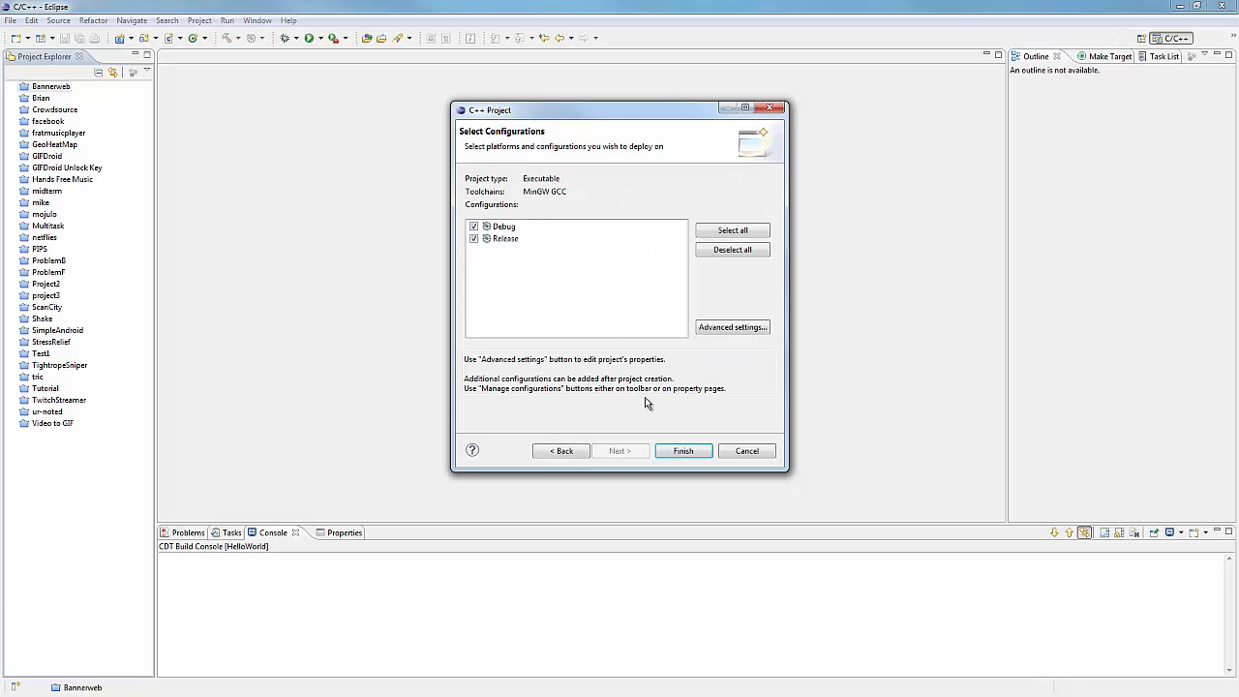
pyautogui.click(681, 450)
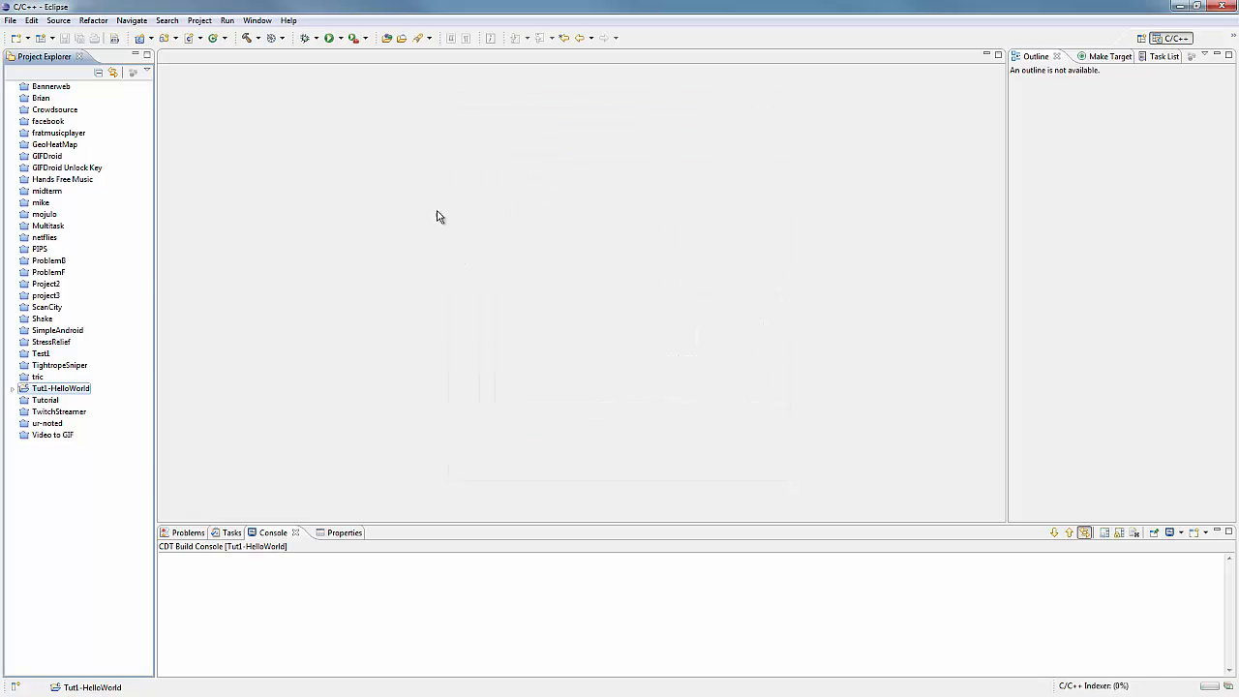
# - Add a new source file main.cpp with no template to the Tut1-HelloWorld project
pyautogui.click(12, 388)
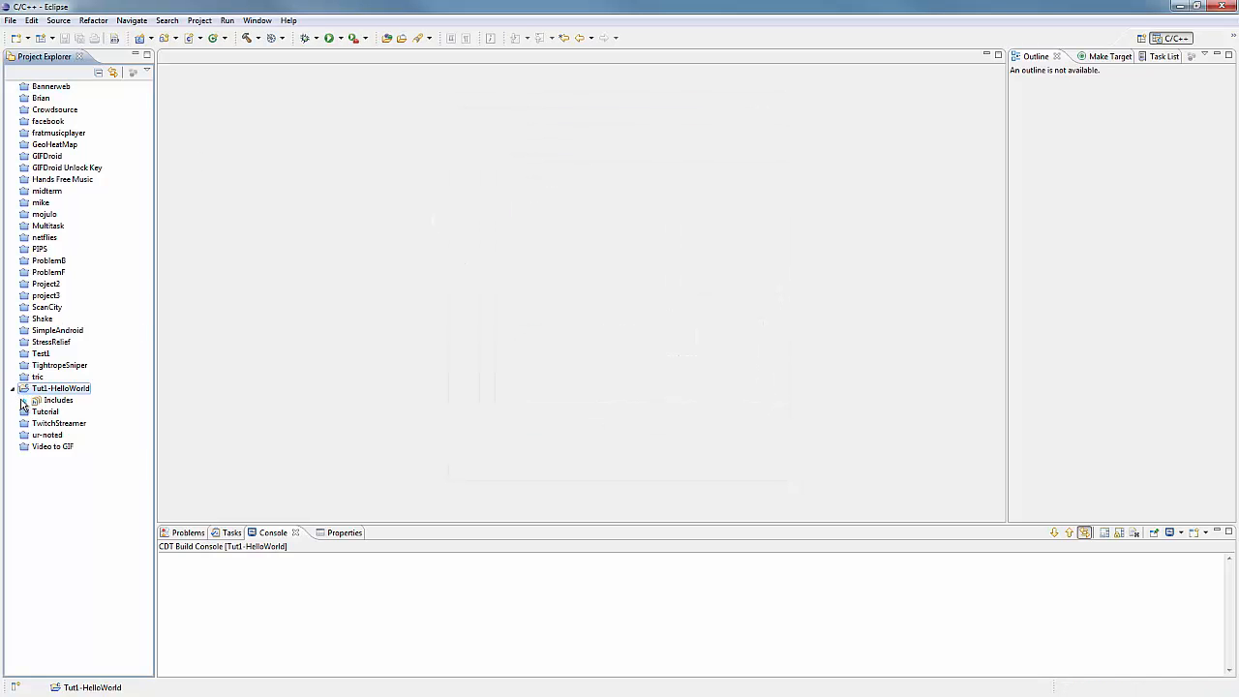
pyautogui.rightClick(62, 388)
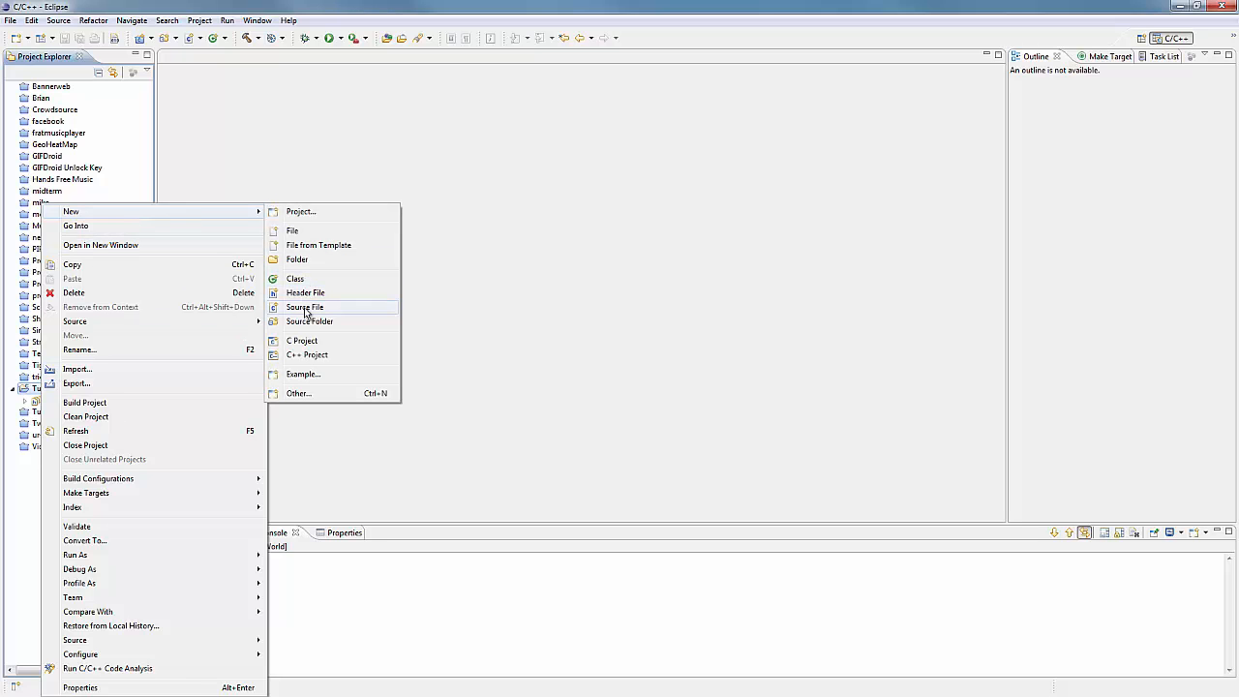
pyautogui.click(304, 306)
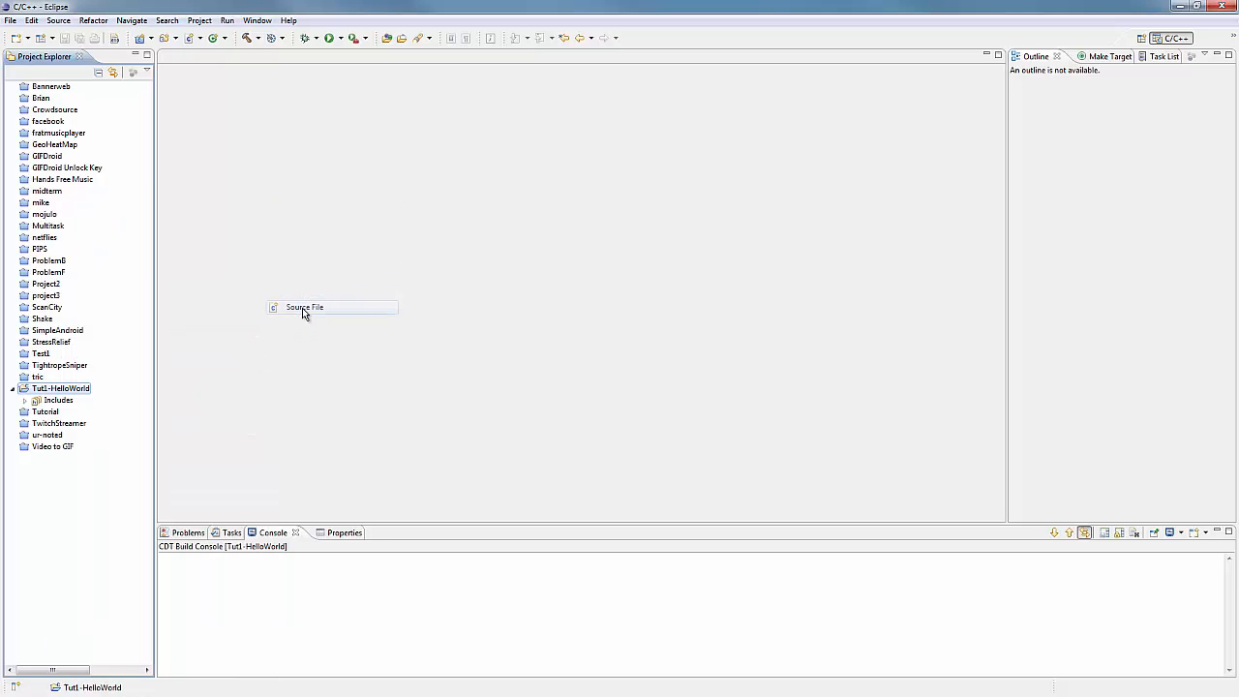
pyautogui.click(306, 306)
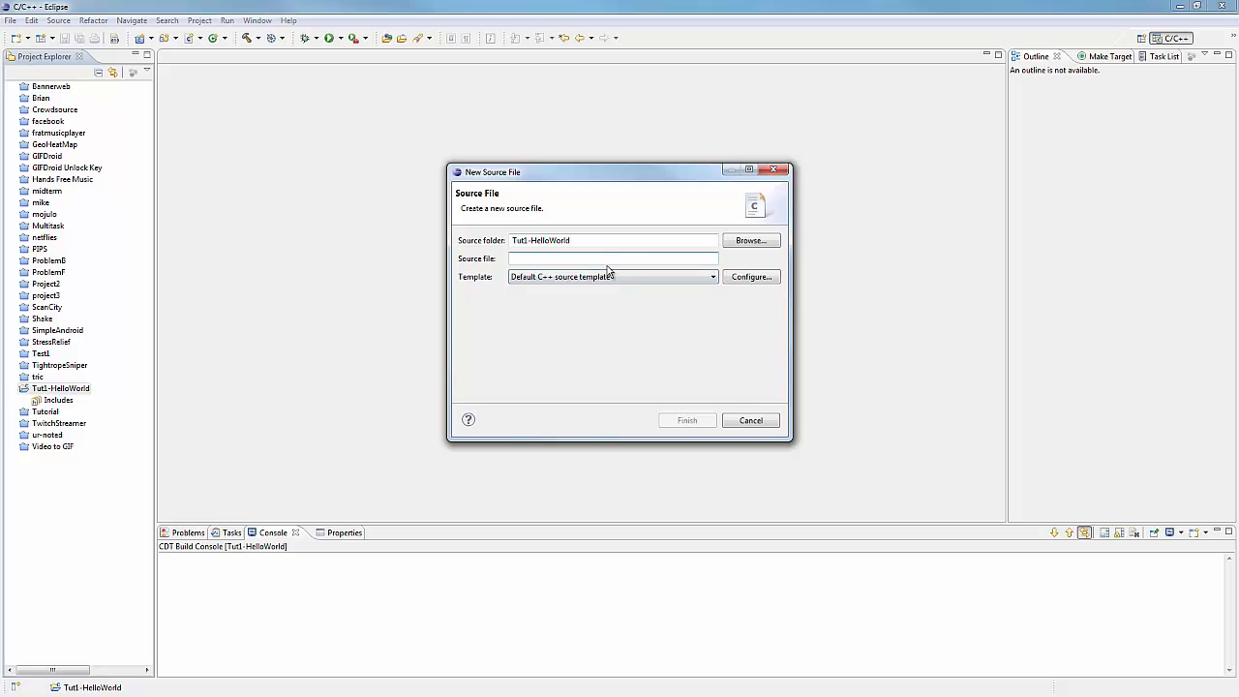
pyautogui.write('main.cpp')
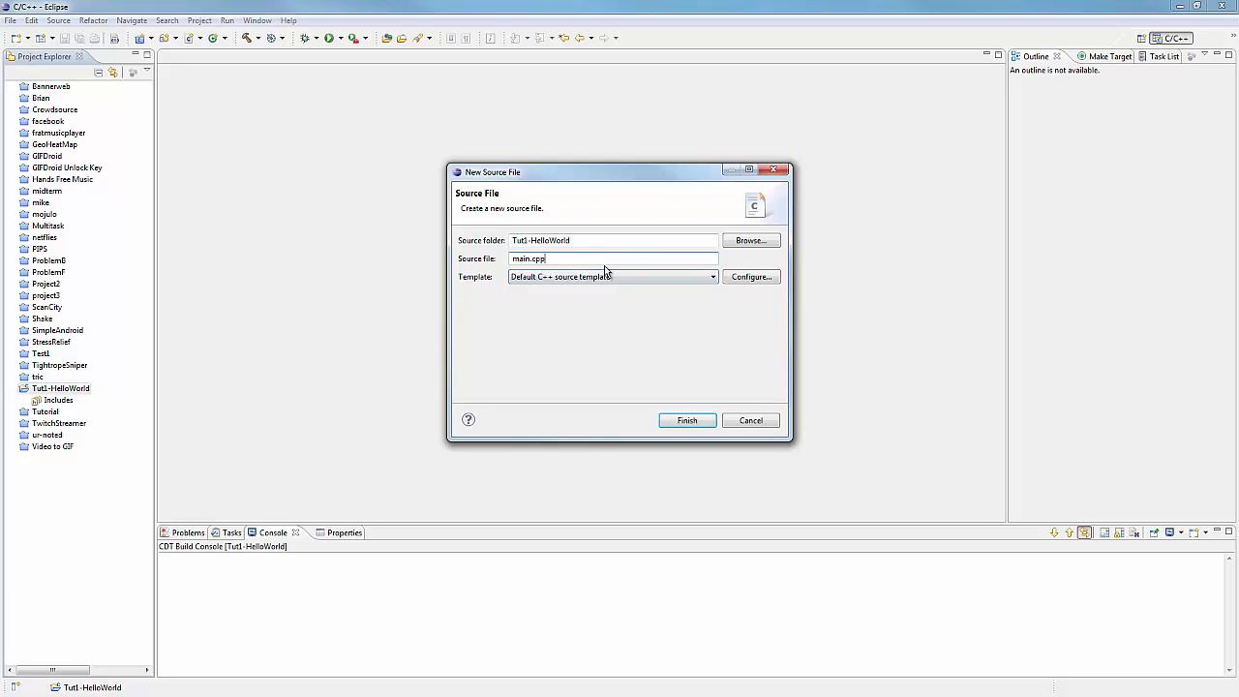
pyautogui.click(713, 277)
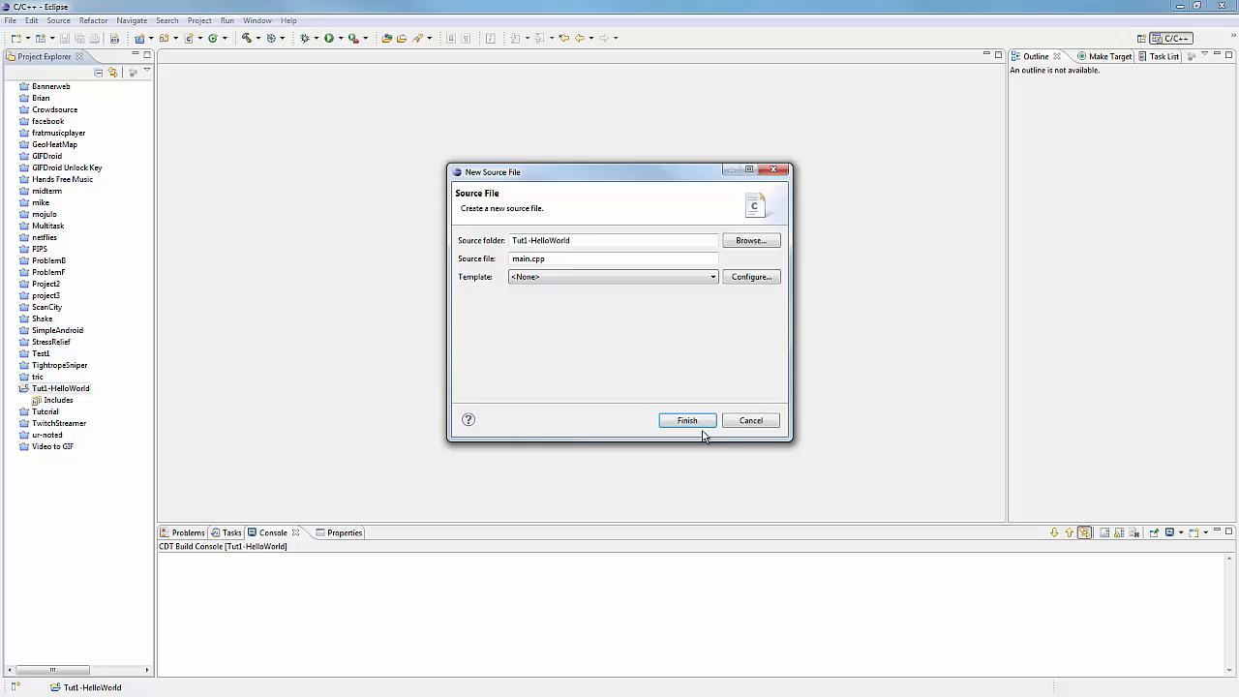
pyautogui.click(687, 420)
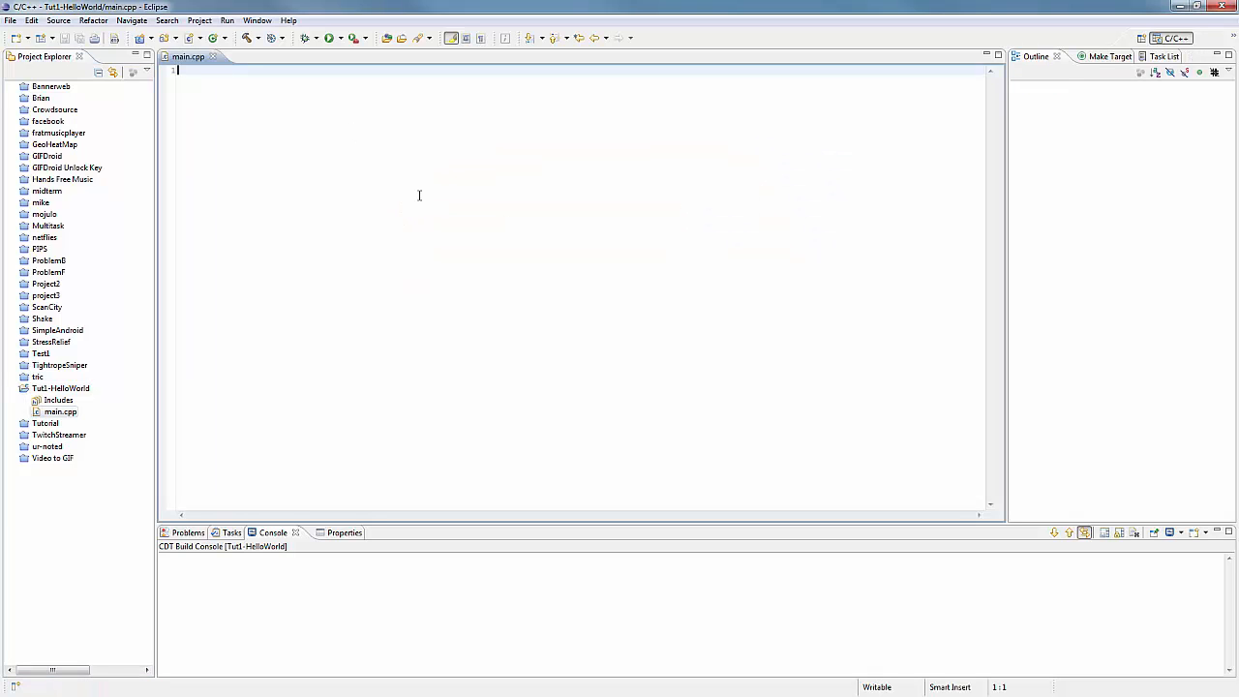
pyautogui.moveTo(356, 200)
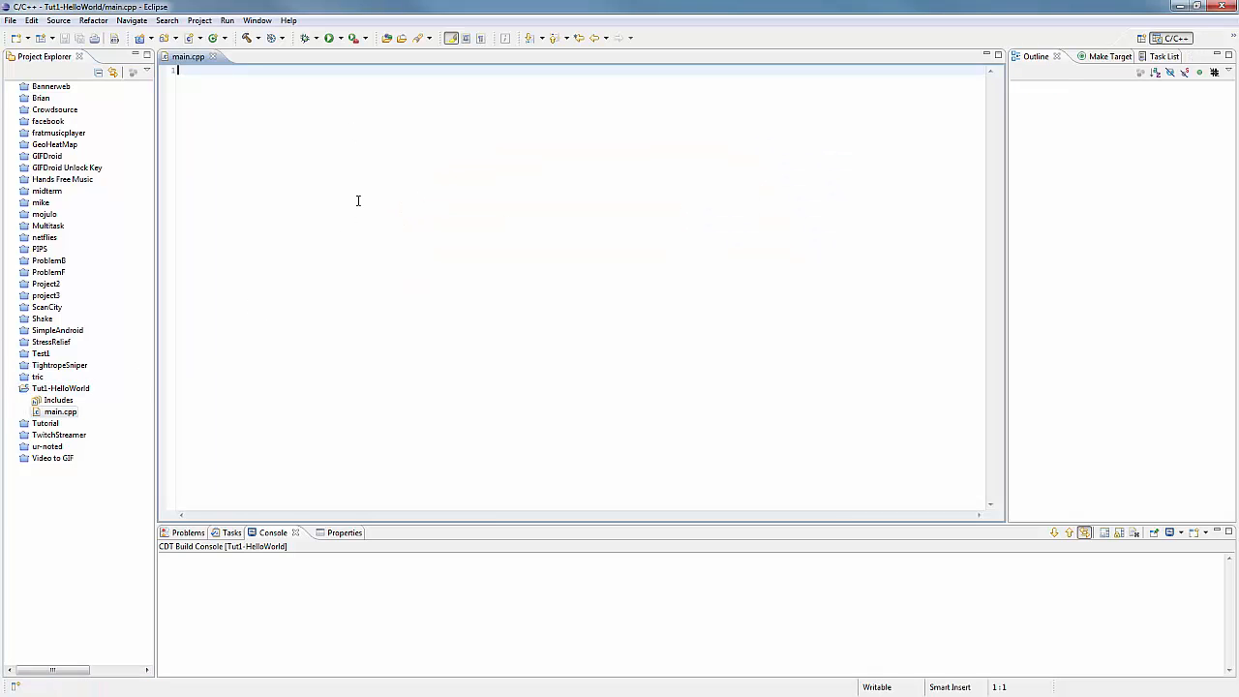
pyautogui.moveTo(360, 189)
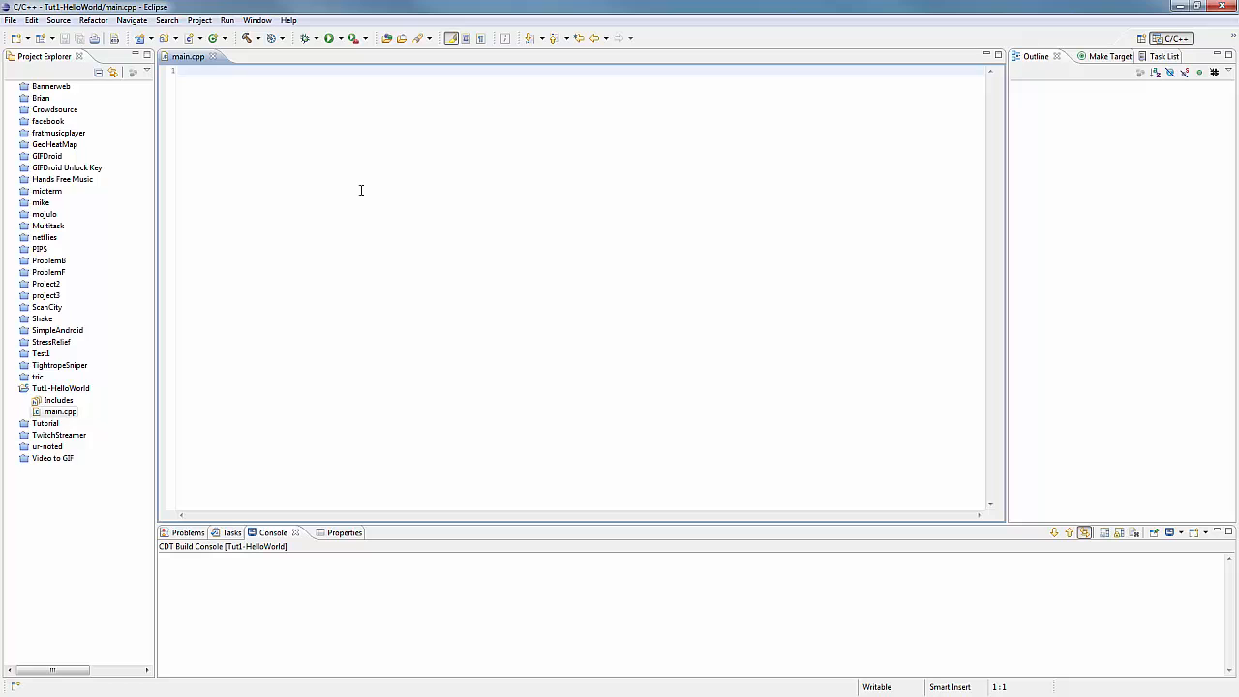
# - Write an empty int main(int argc, char* argv[]) function and position the cursor for the include line
pyautogui.press('Enter')
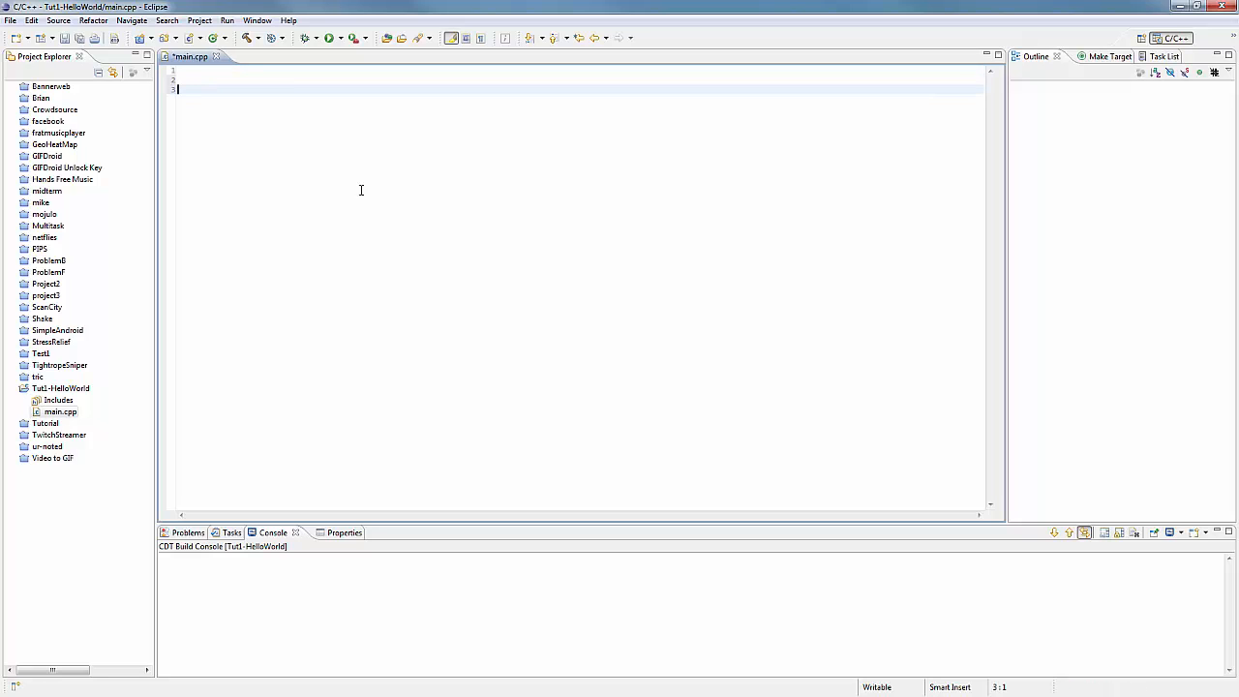
pyautogui.write('int main(int argc, char*')
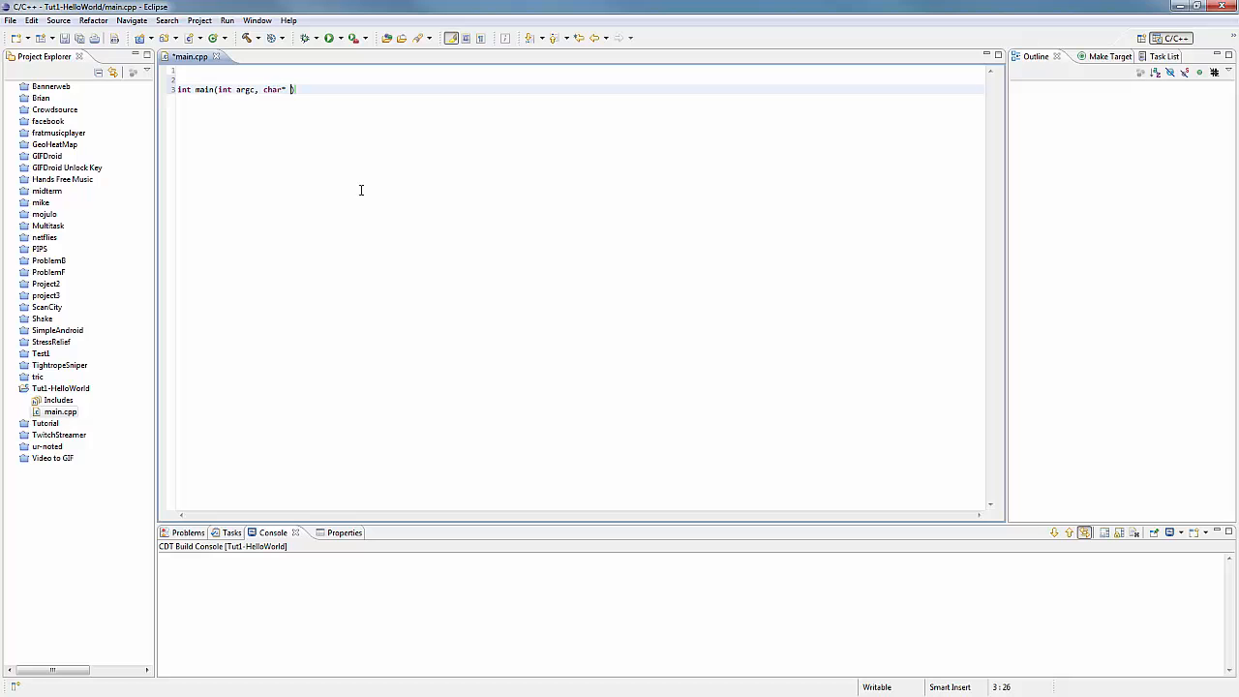
pyautogui.write('argv[])')
pyautogui.write('{')
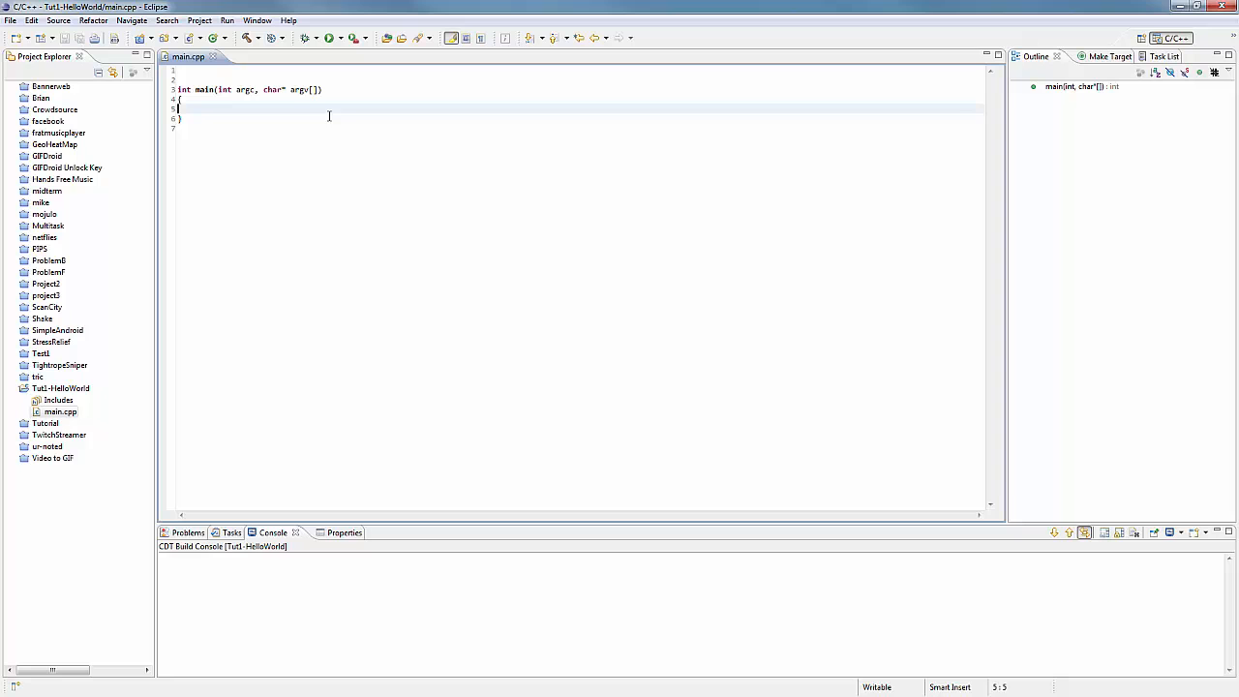
pyautogui.click(179, 108)
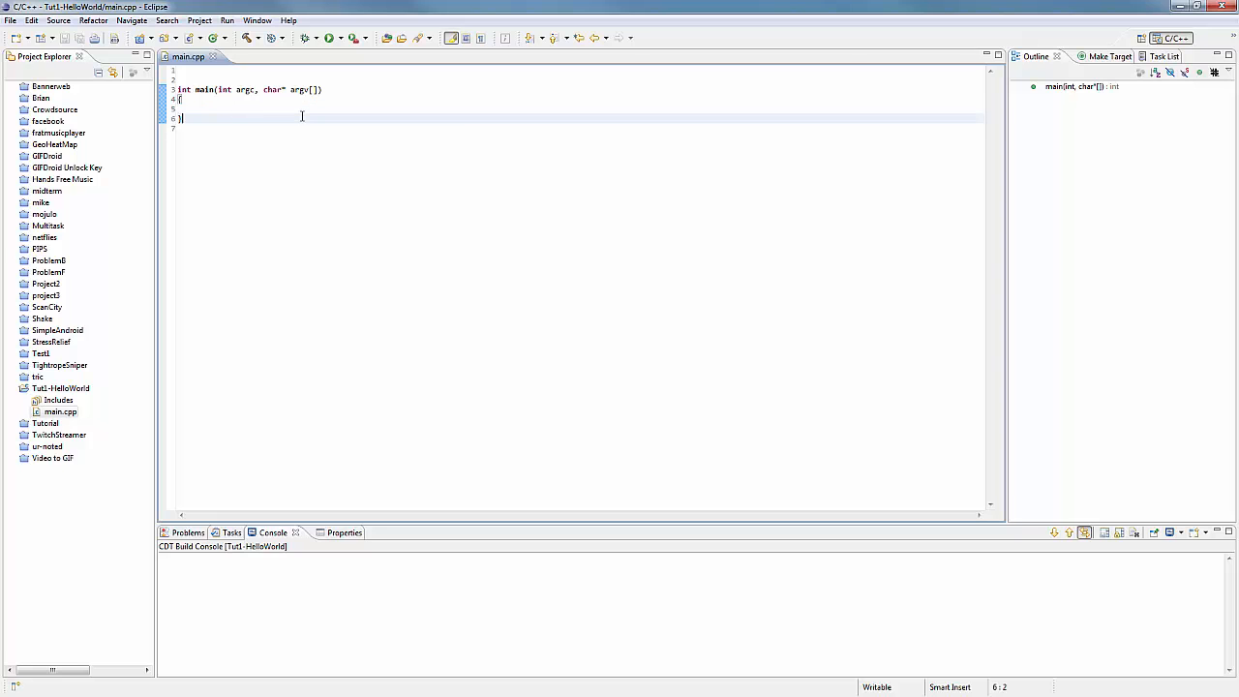
pyautogui.click(178, 109)
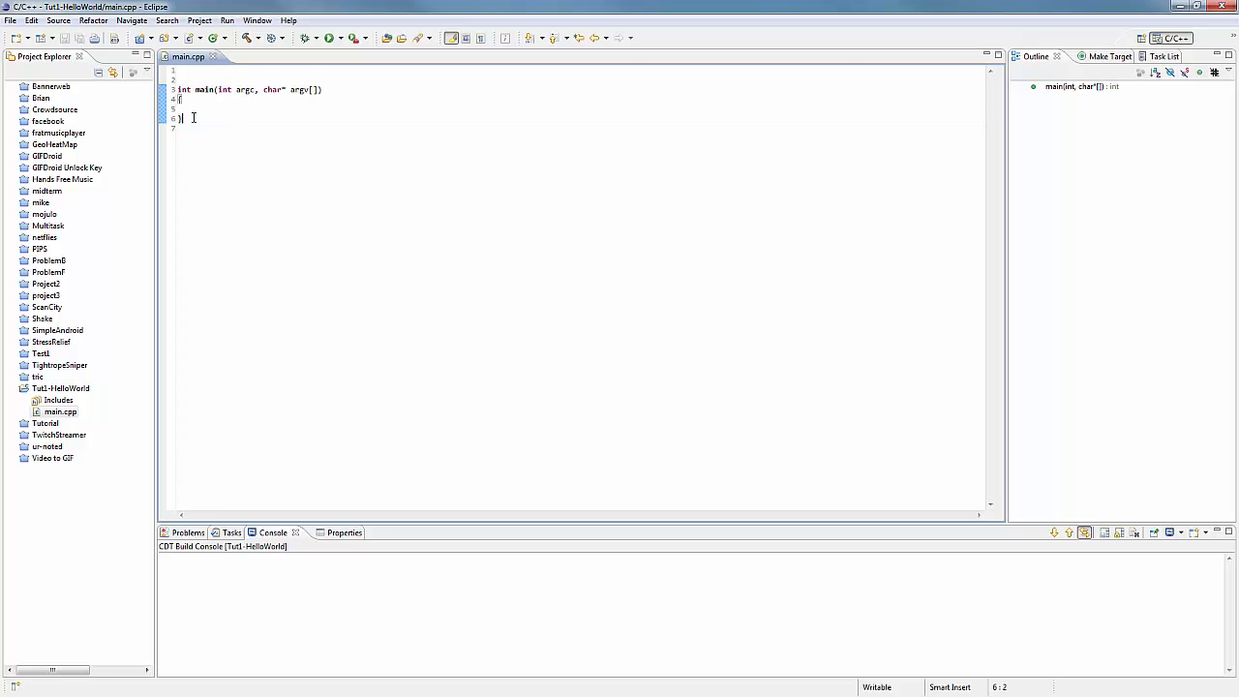
pyautogui.click(178, 108)
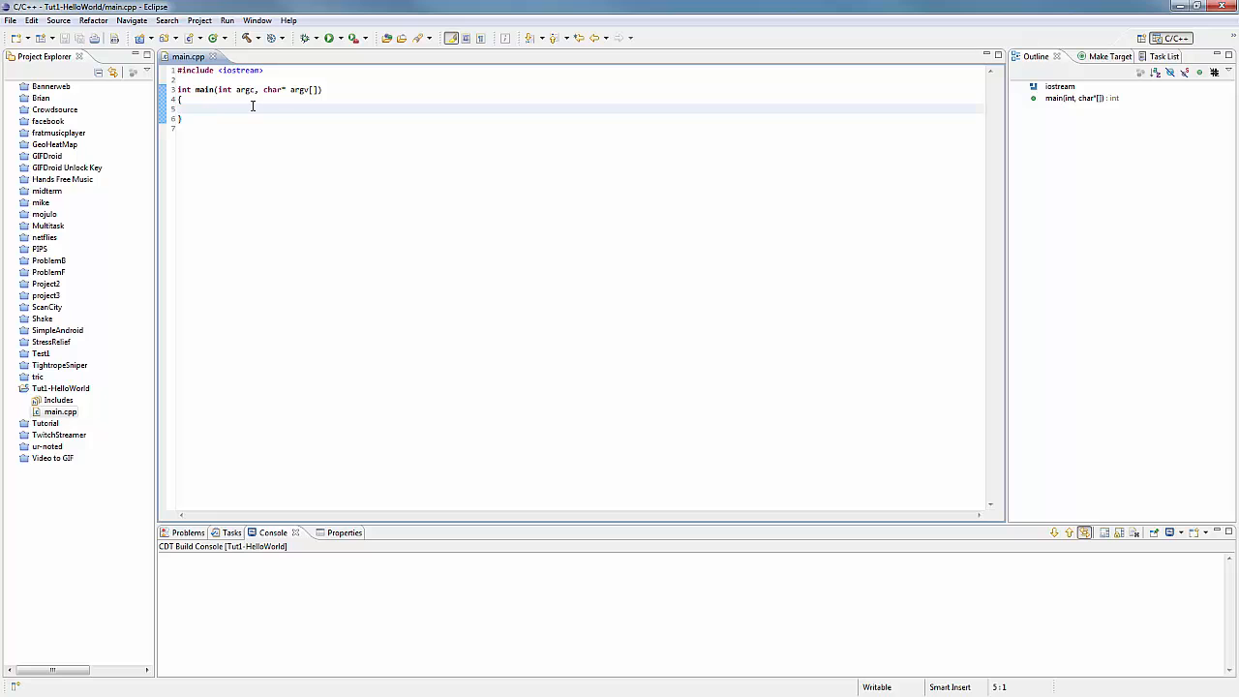
# - Write std::cout << "Quackware here, hello world!" << std::endl; inside main's body
pyautogui.write('s')
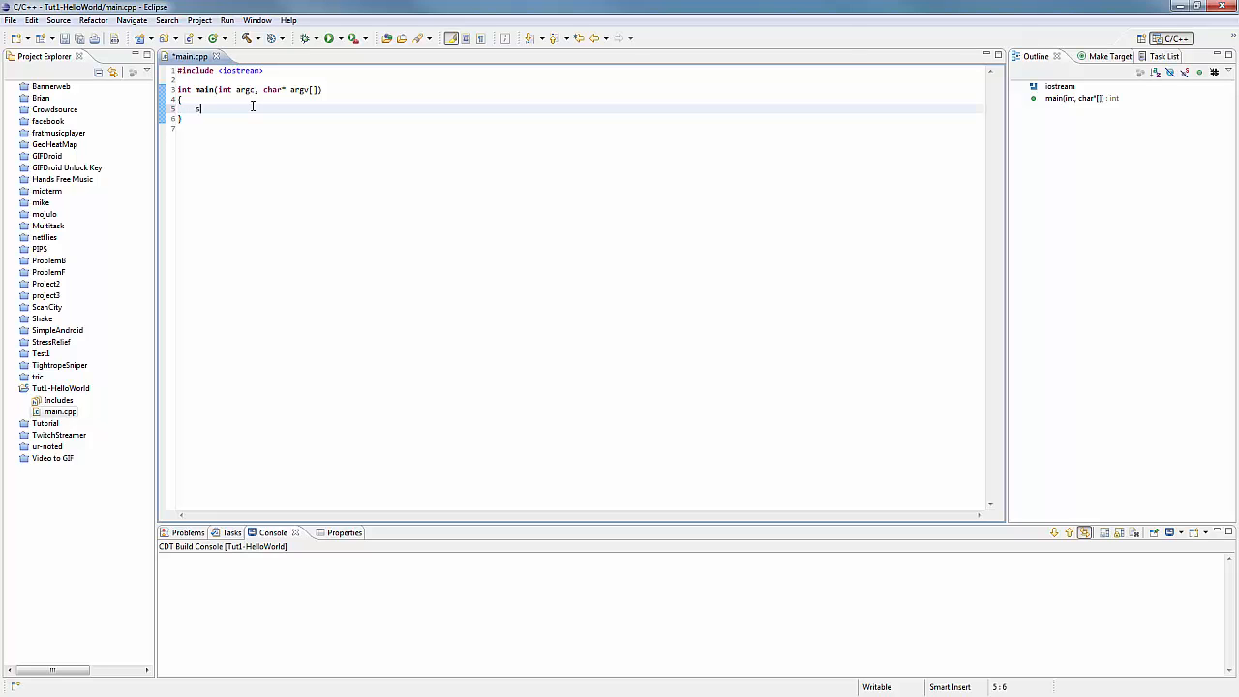
pyautogui.write('std::cout <<')
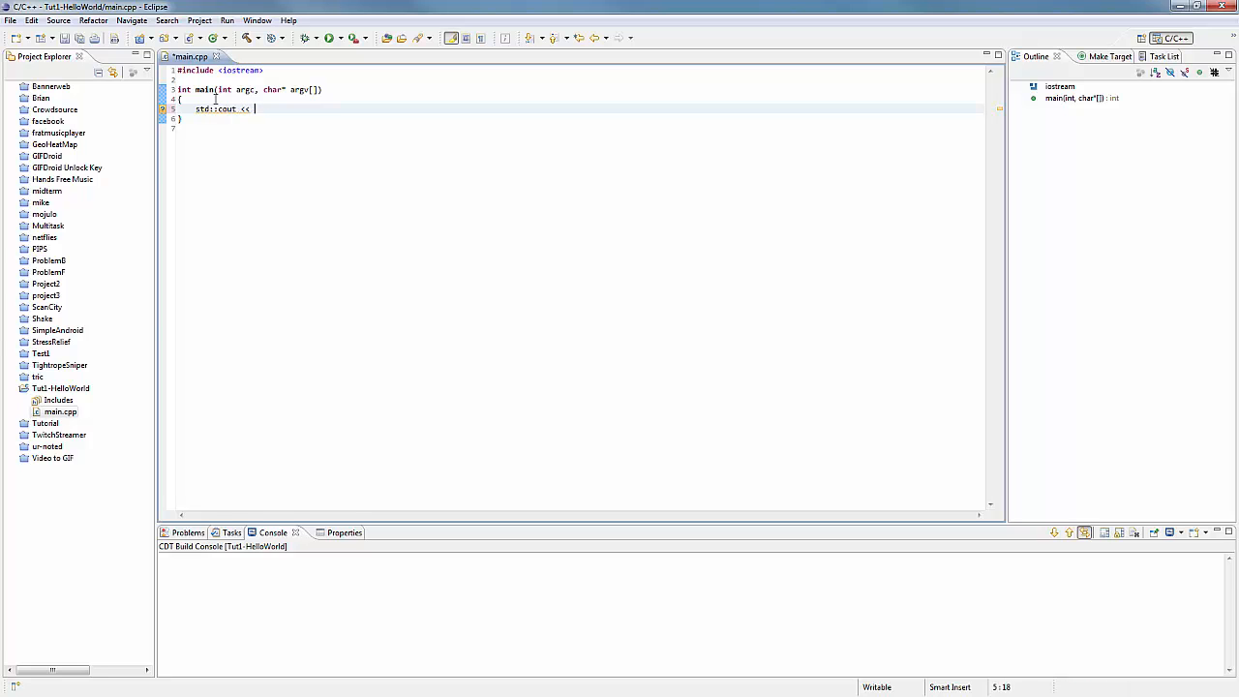
pyautogui.write('"')
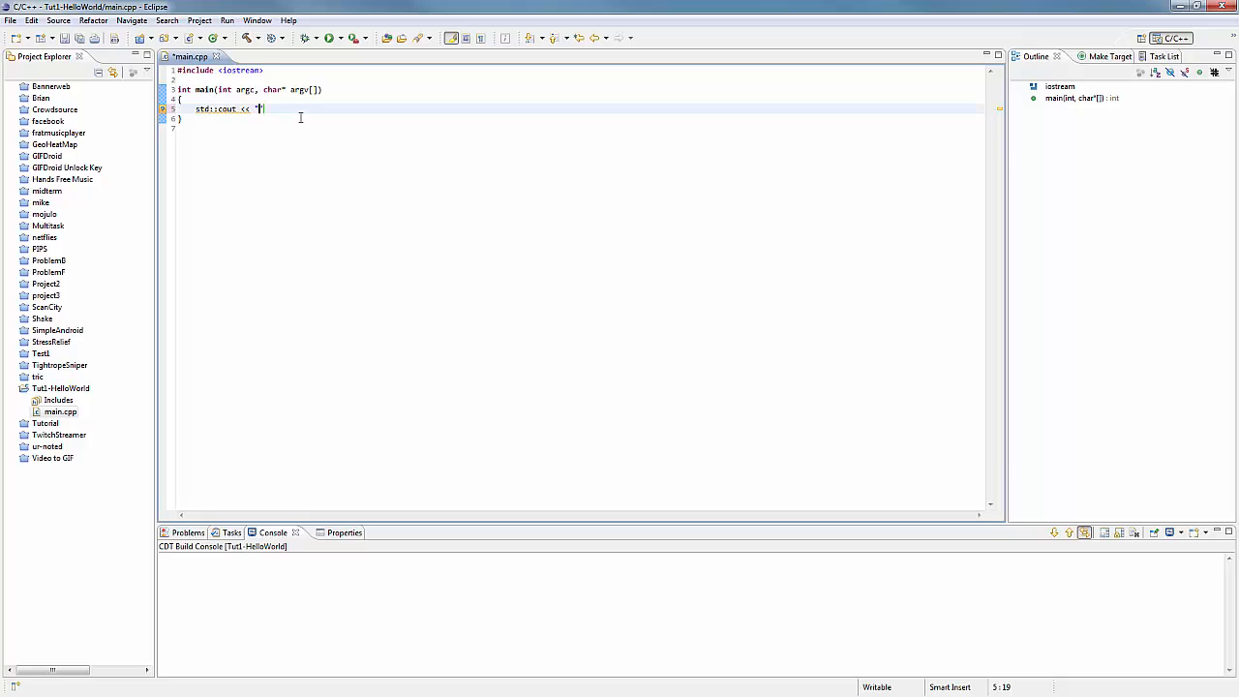
pyautogui.write('Quackware_here, hello world!')
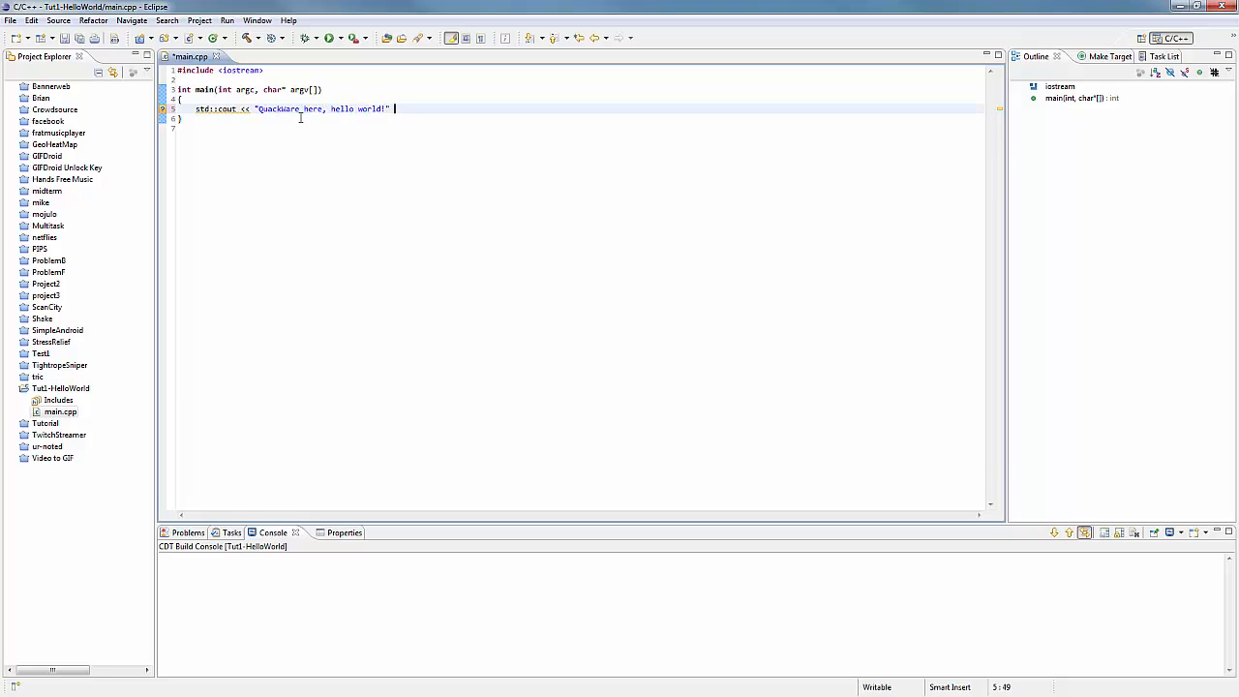
pyautogui.write('<< std::endl;')
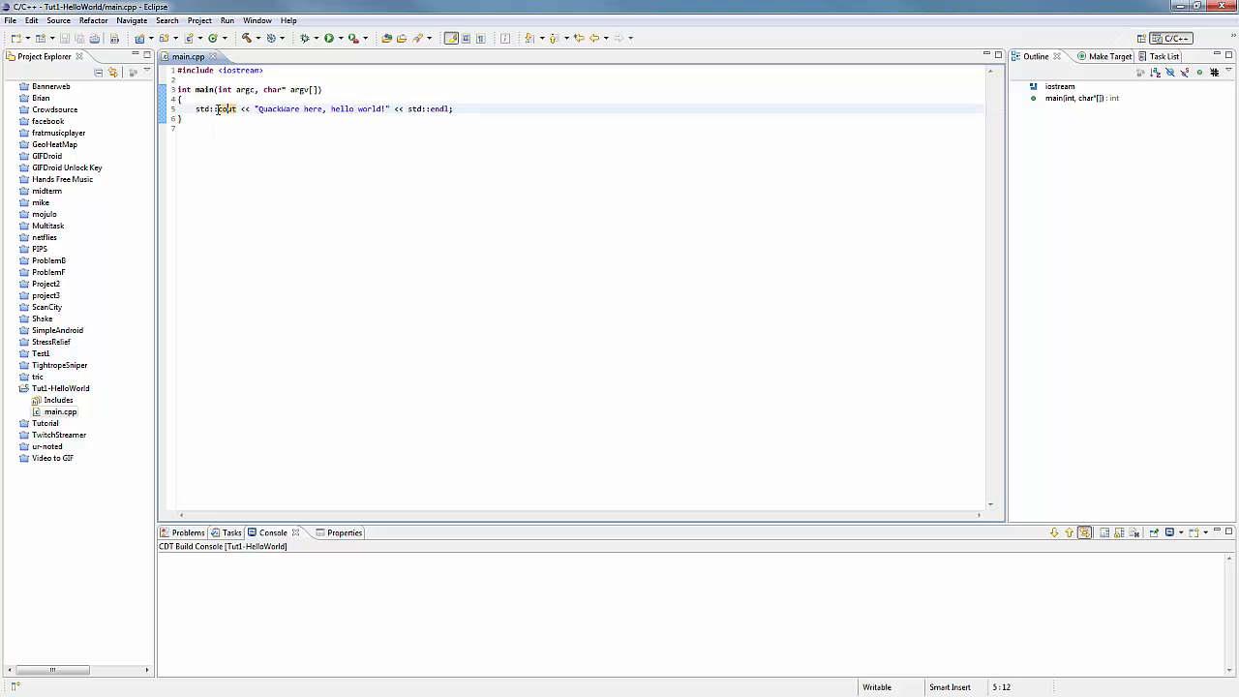
pyautogui.doubleClick(201, 109)
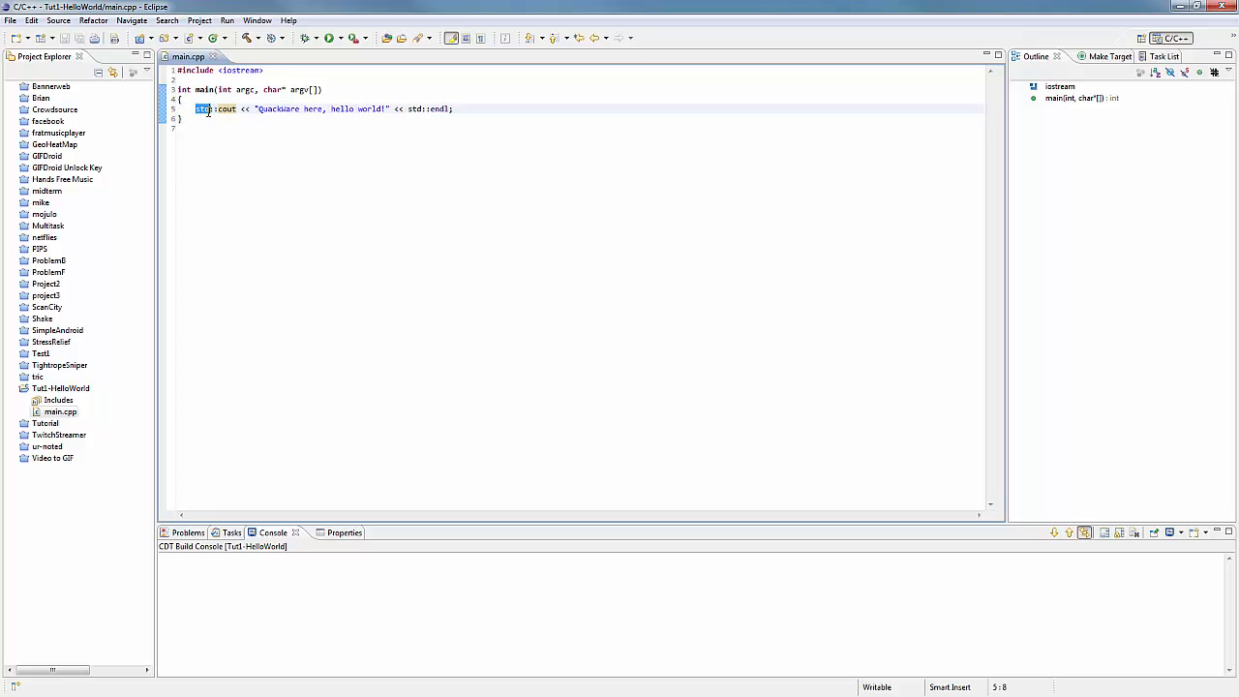
pyautogui.click(264, 70)
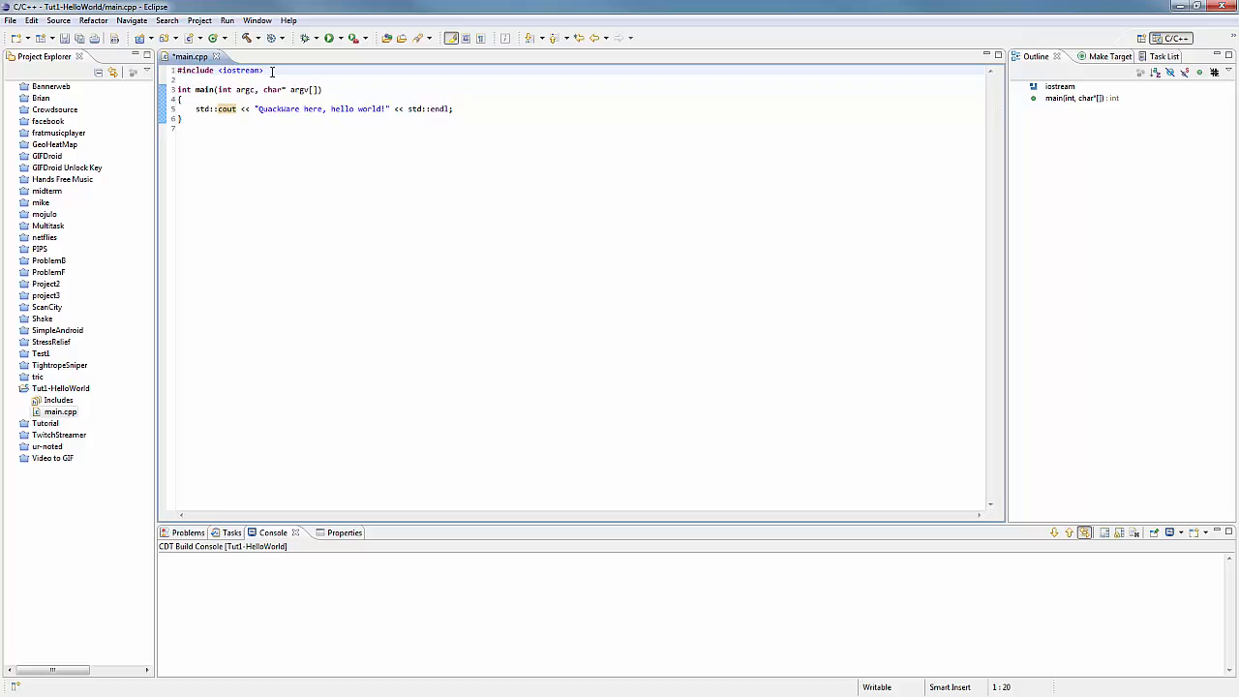
pyautogui.write('using name')
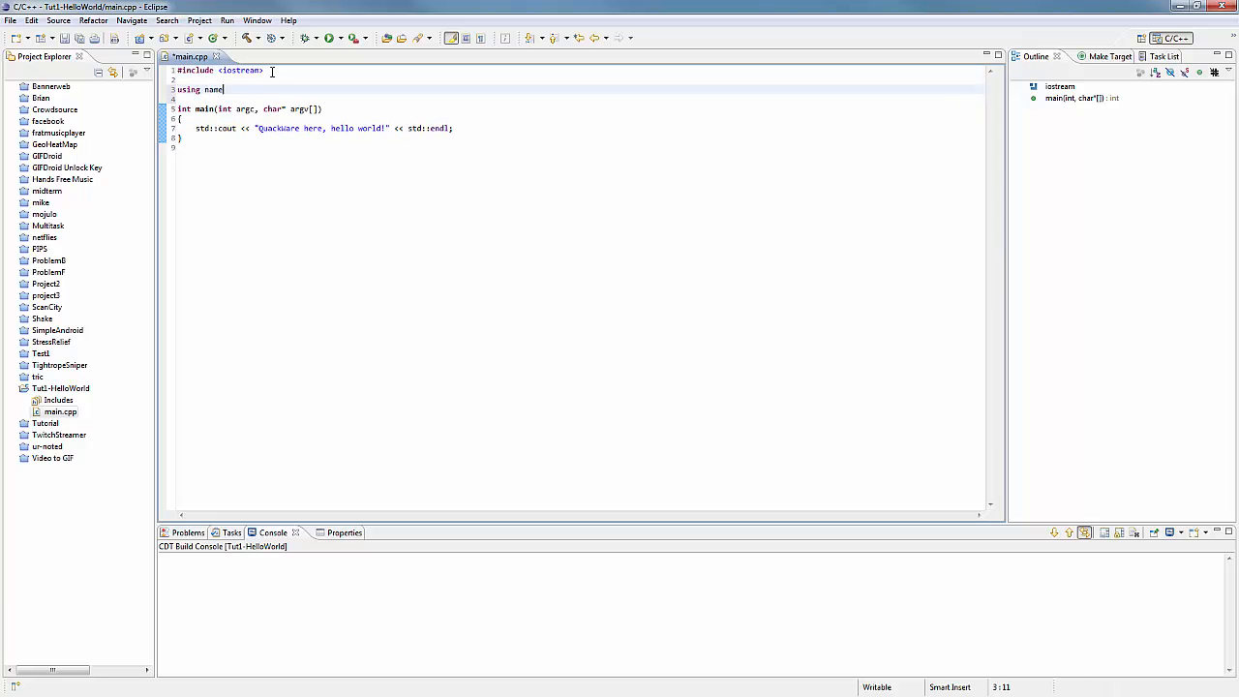
pyautogui.write('space std;')
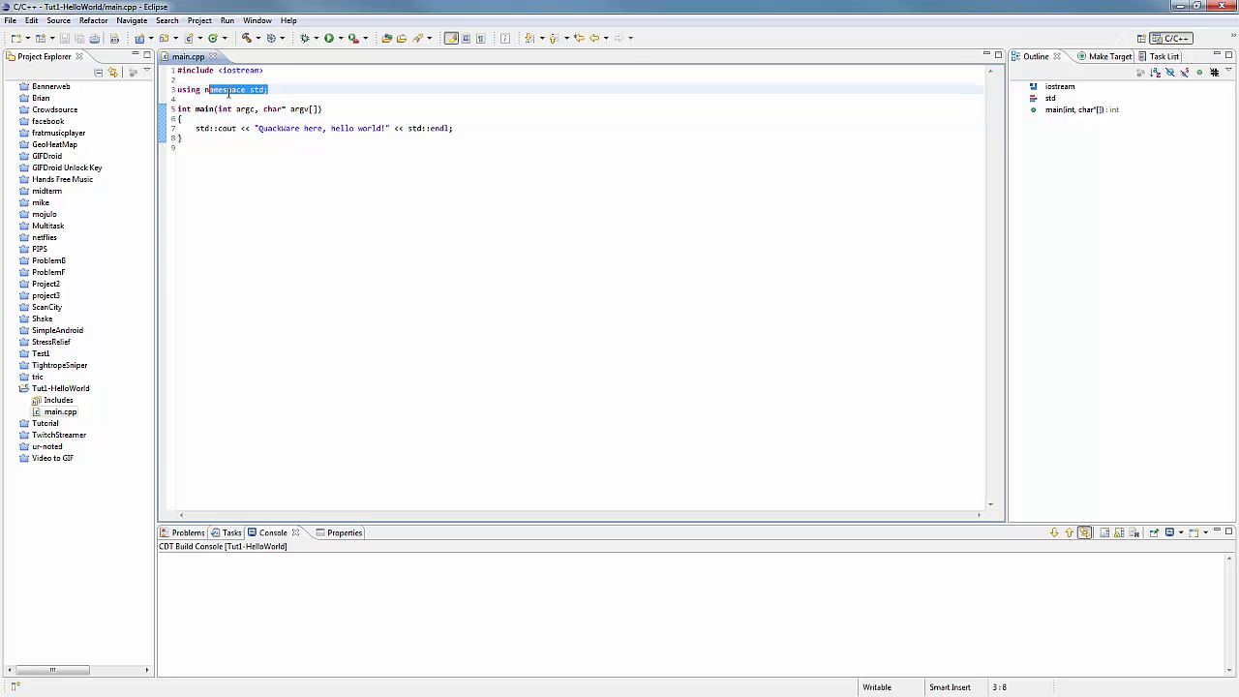
pyautogui.click(285, 90)
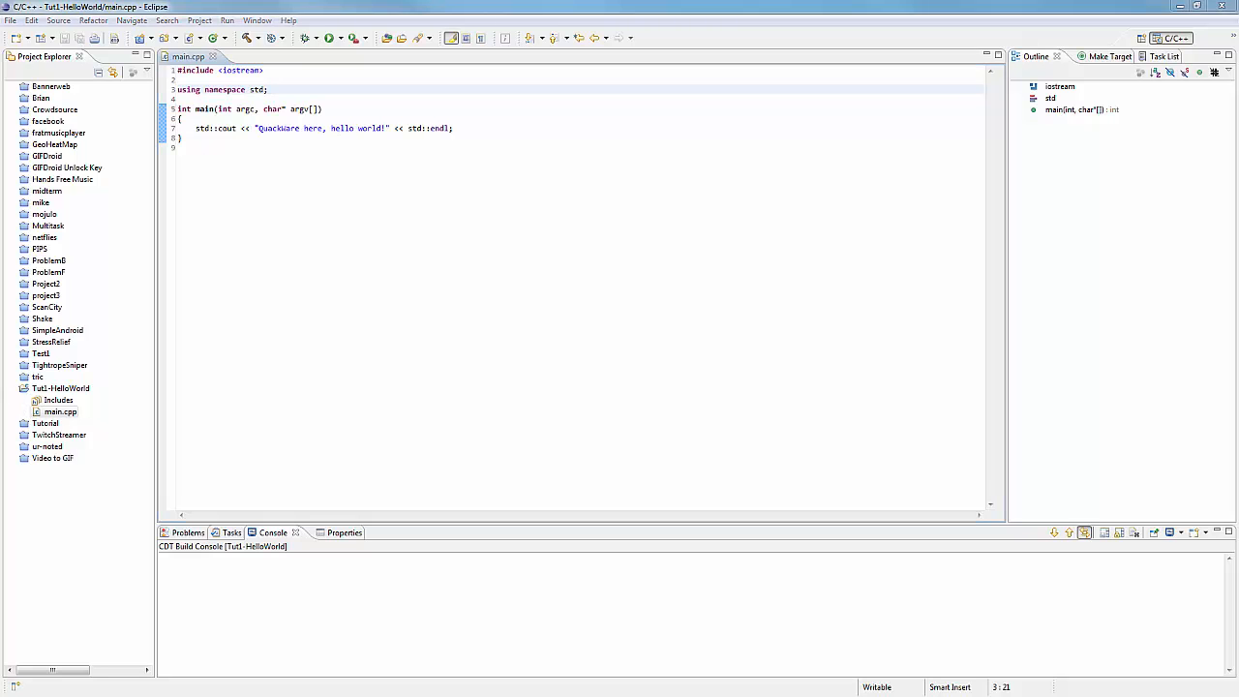
pyautogui.doubleClick(206, 128)
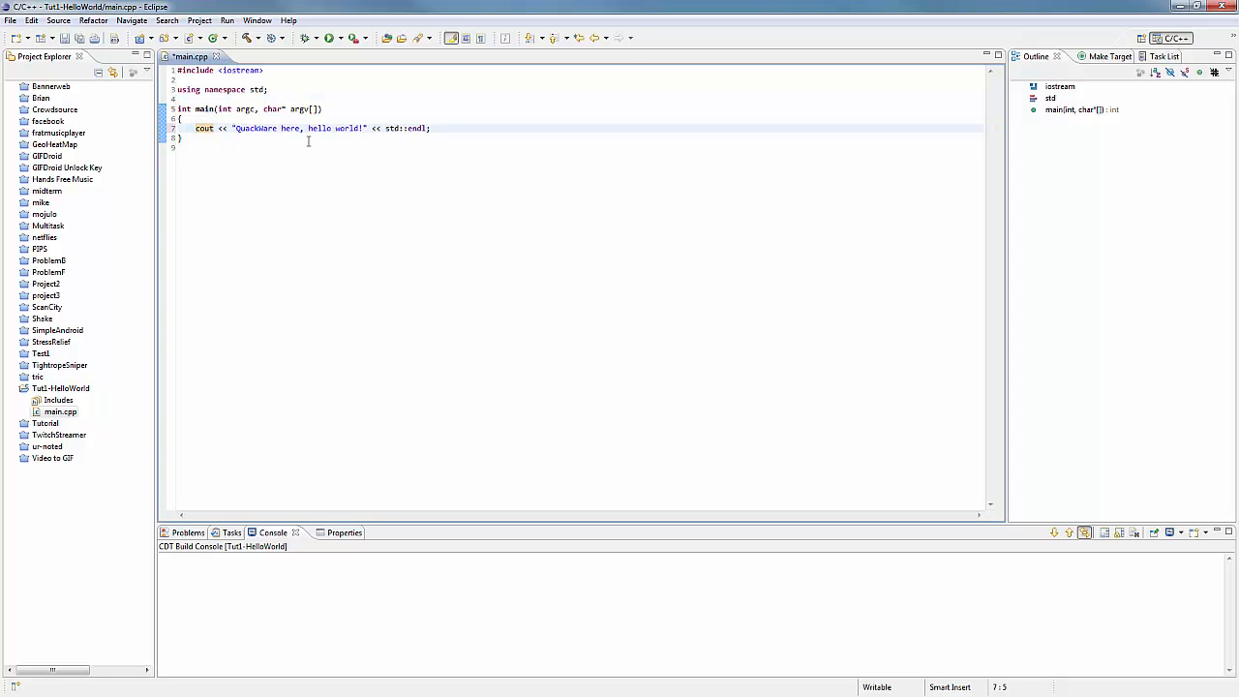
pyautogui.doubleClick(393, 128)
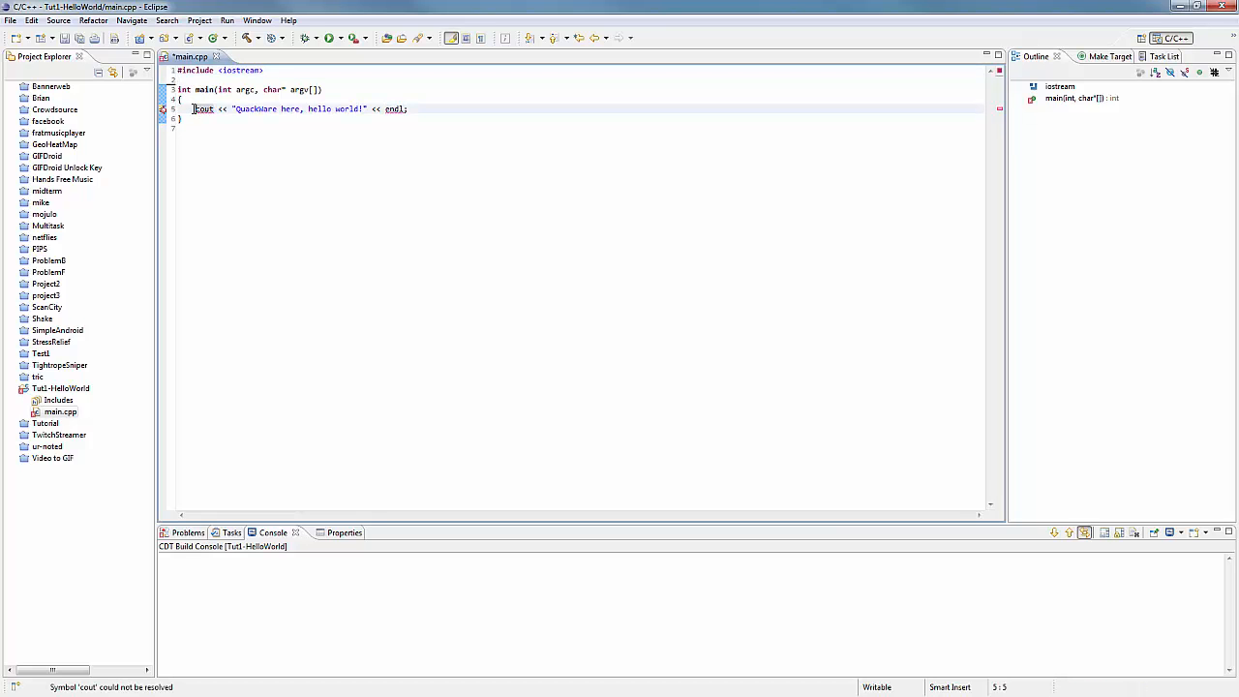
pyautogui.write('std::')
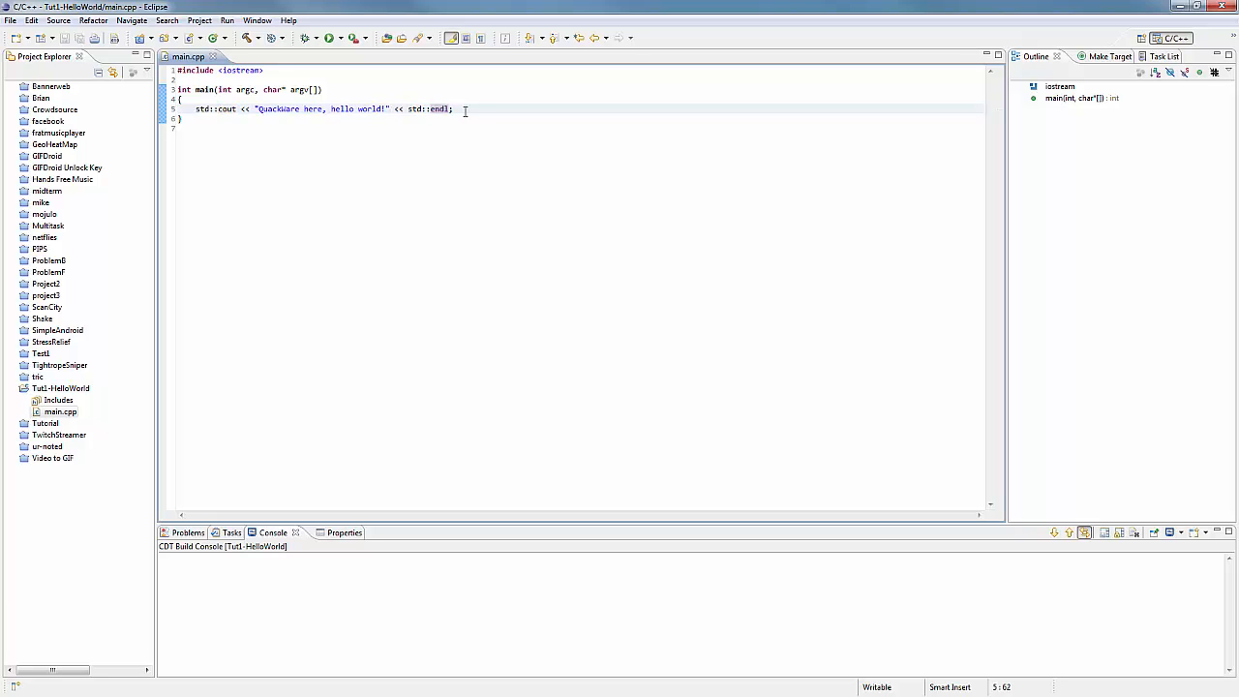
# - End main with return 1; and attempt a run, dismissing the 'Binary not found' error
pyautogui.write('return 1;')
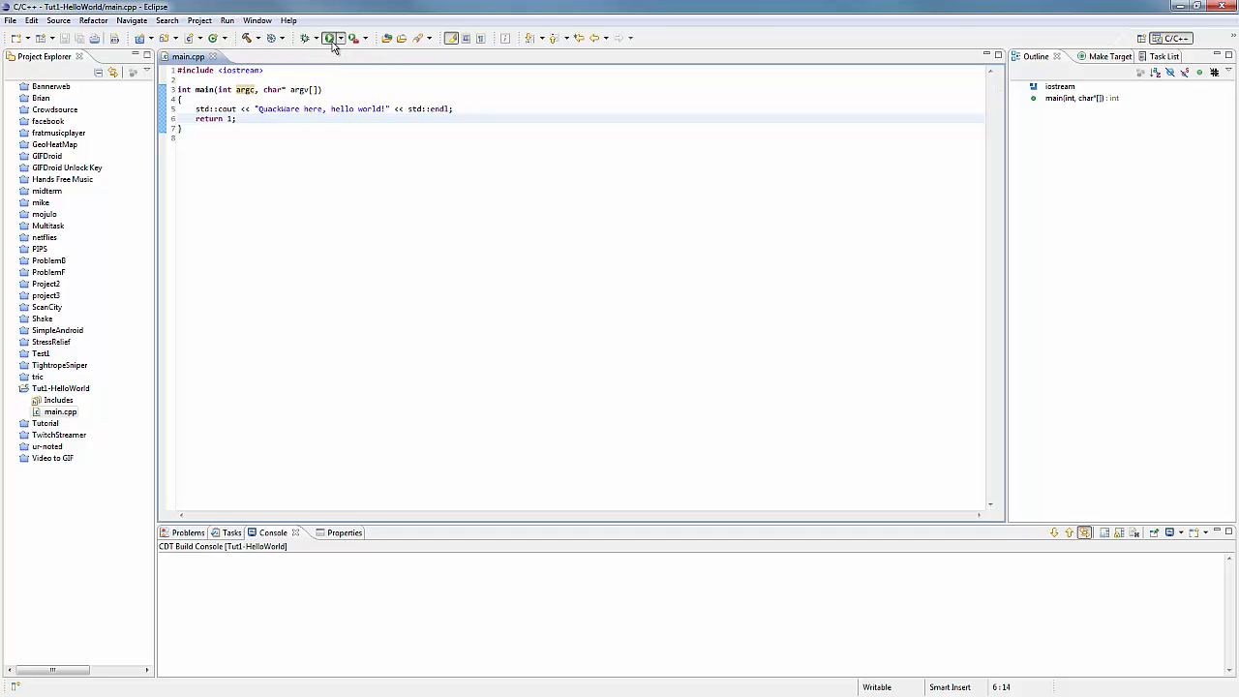
pyautogui.click(329, 39)
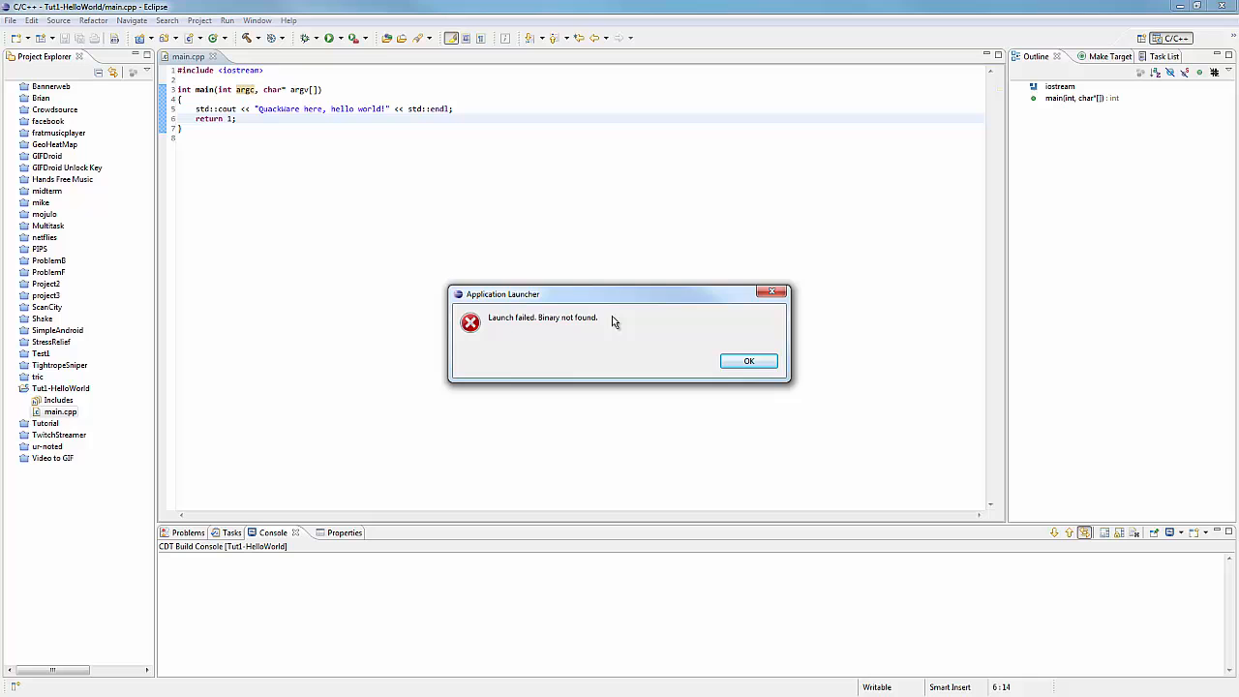
pyautogui.click(747, 361)
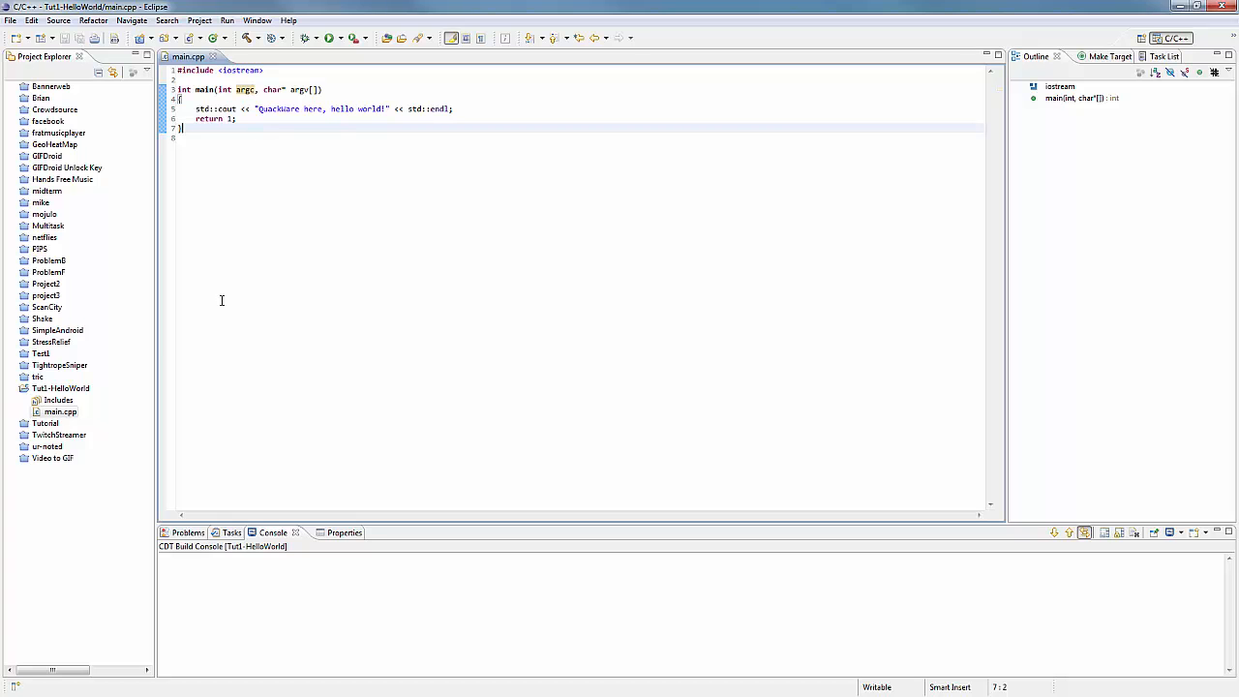
# - Enable 'Build on resource save' in the project's C/C++ Build Behaviour settings and apply it to build
pyautogui.click(200, 20)
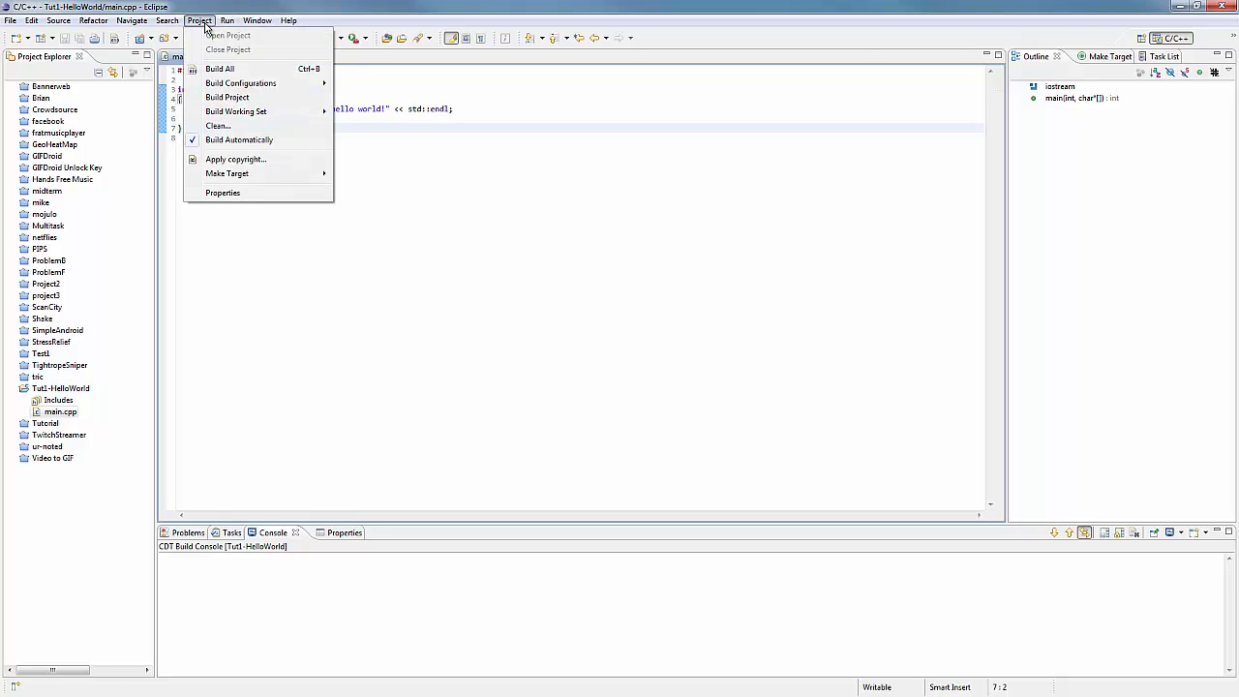
pyautogui.click(222, 193)
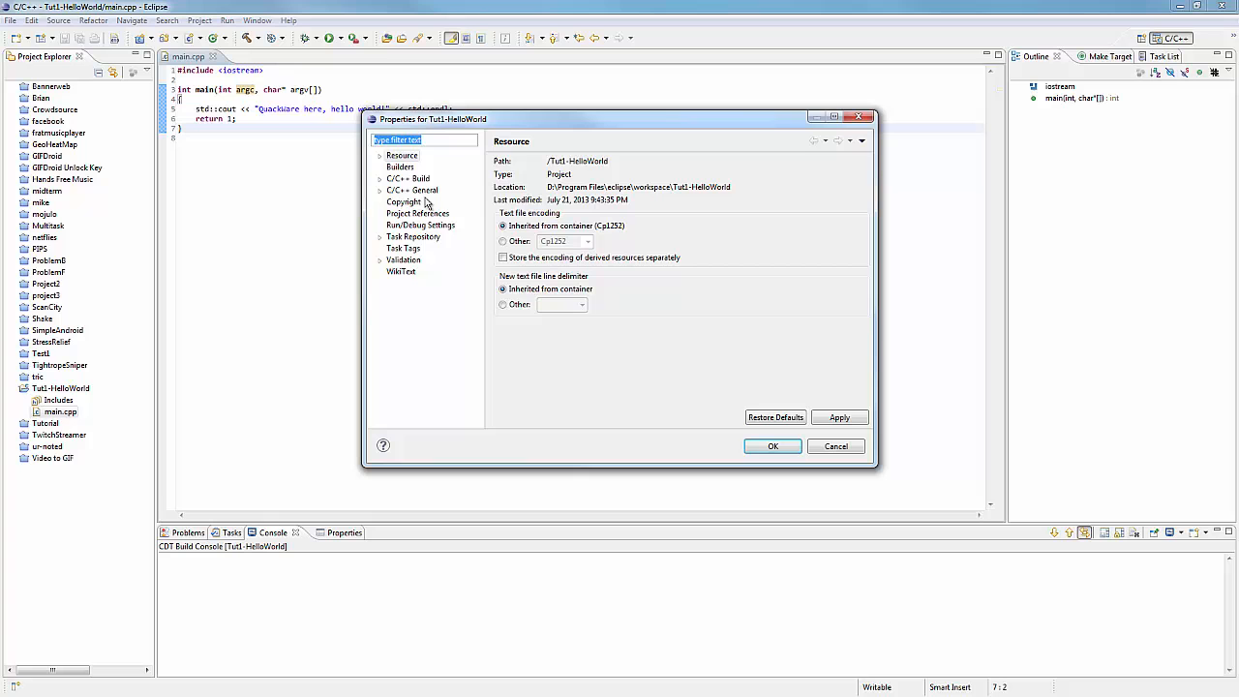
pyautogui.click(409, 178)
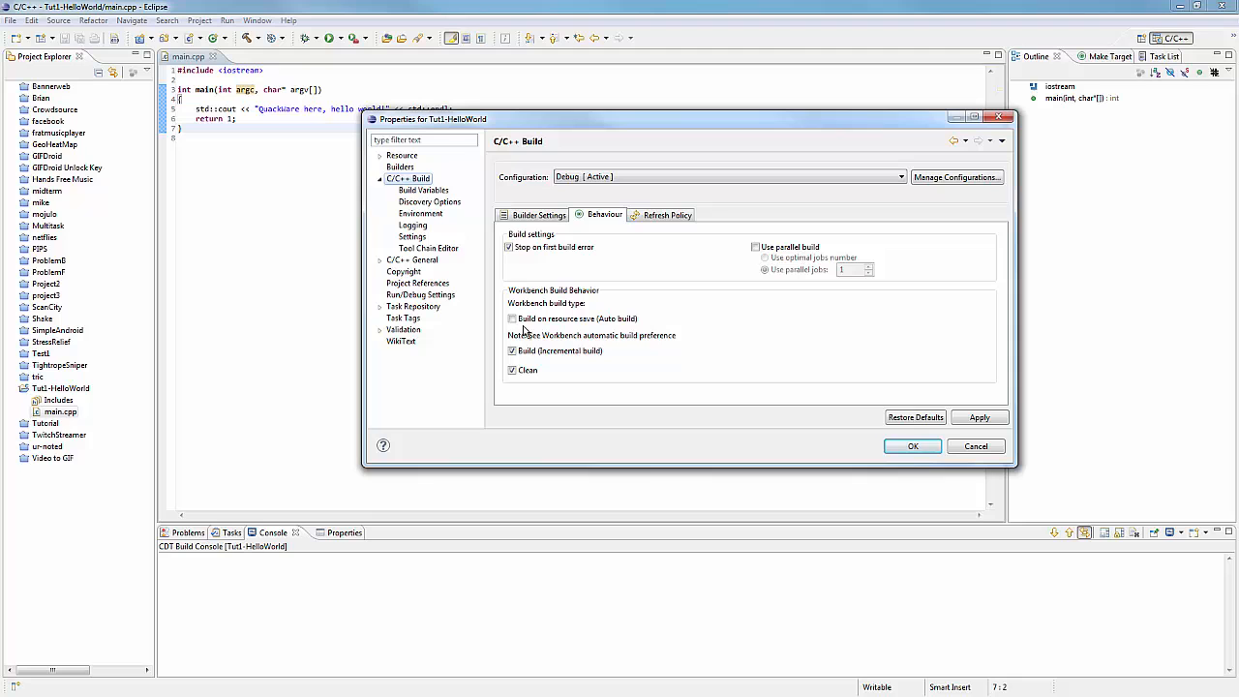
pyautogui.click(511, 318)
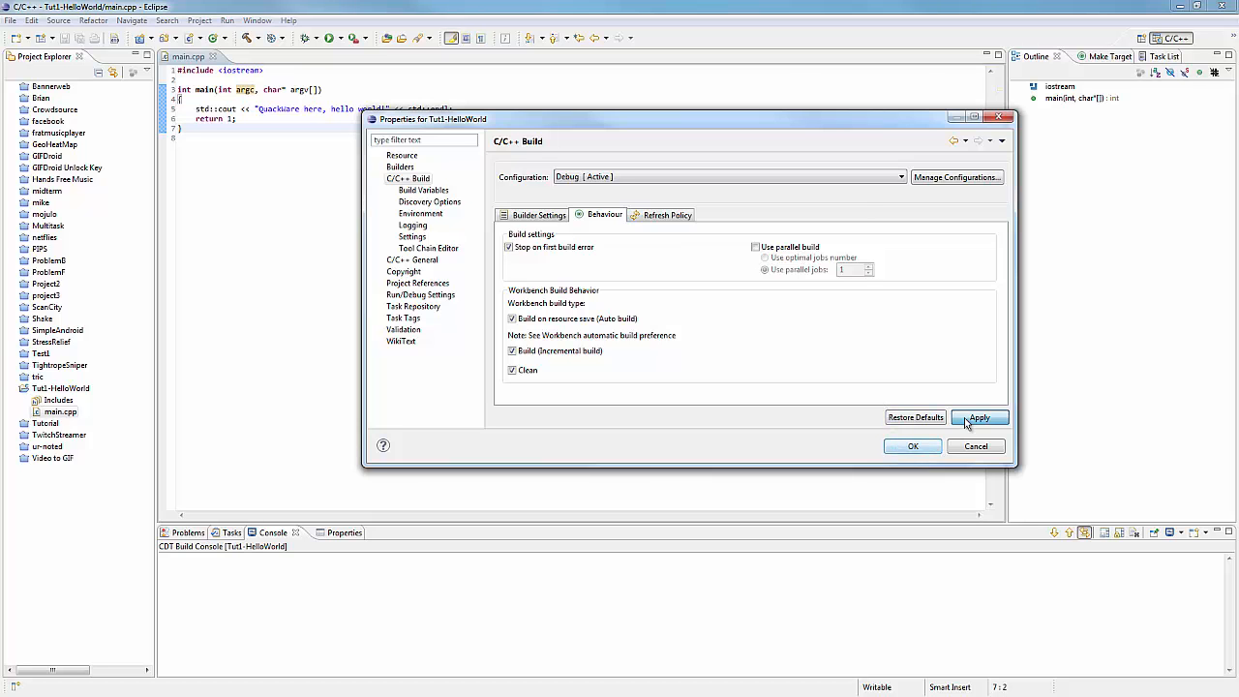
pyautogui.click(979, 418)
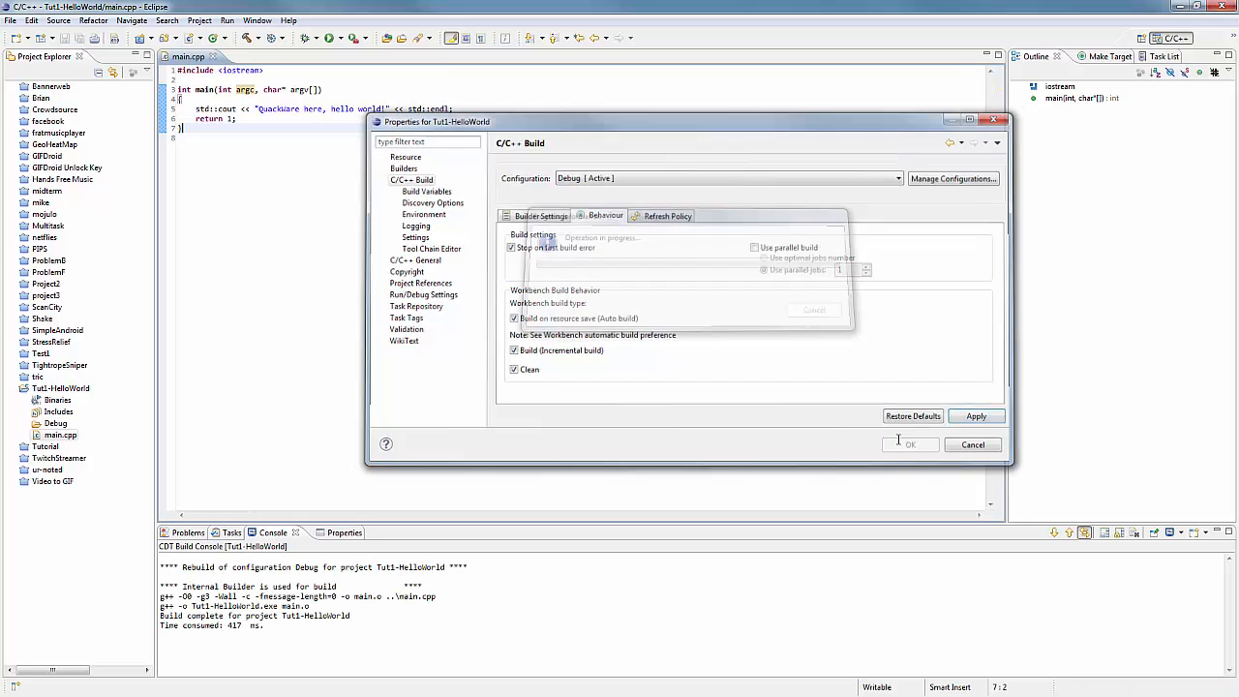
pyautogui.click(910, 443)
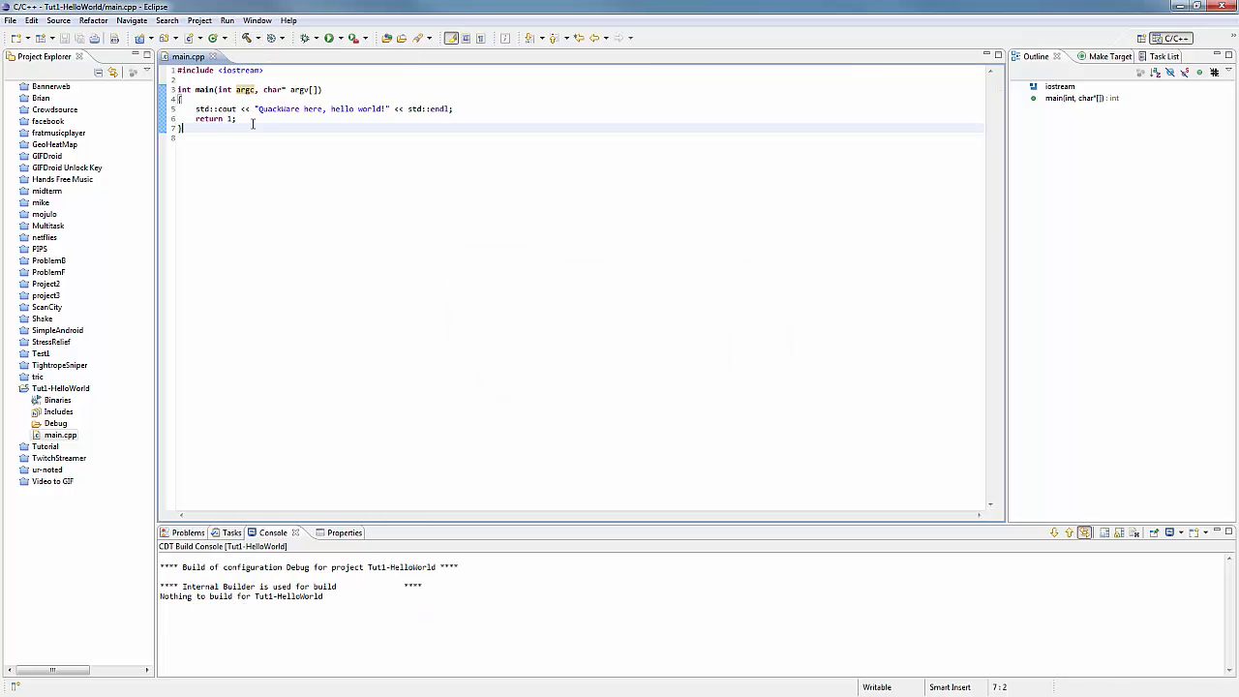
# - Run the built program so the Console shows "Quackware here, hello world!"
pyautogui.click(329, 39)
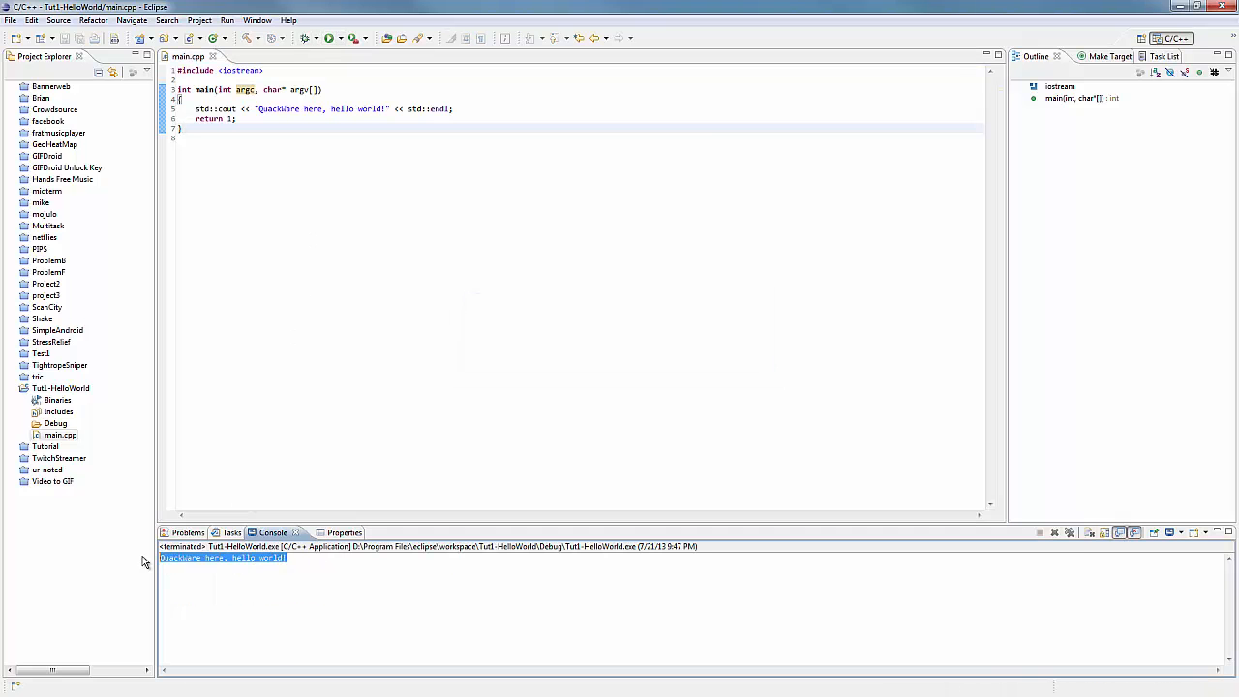
pyautogui.click(236, 118)
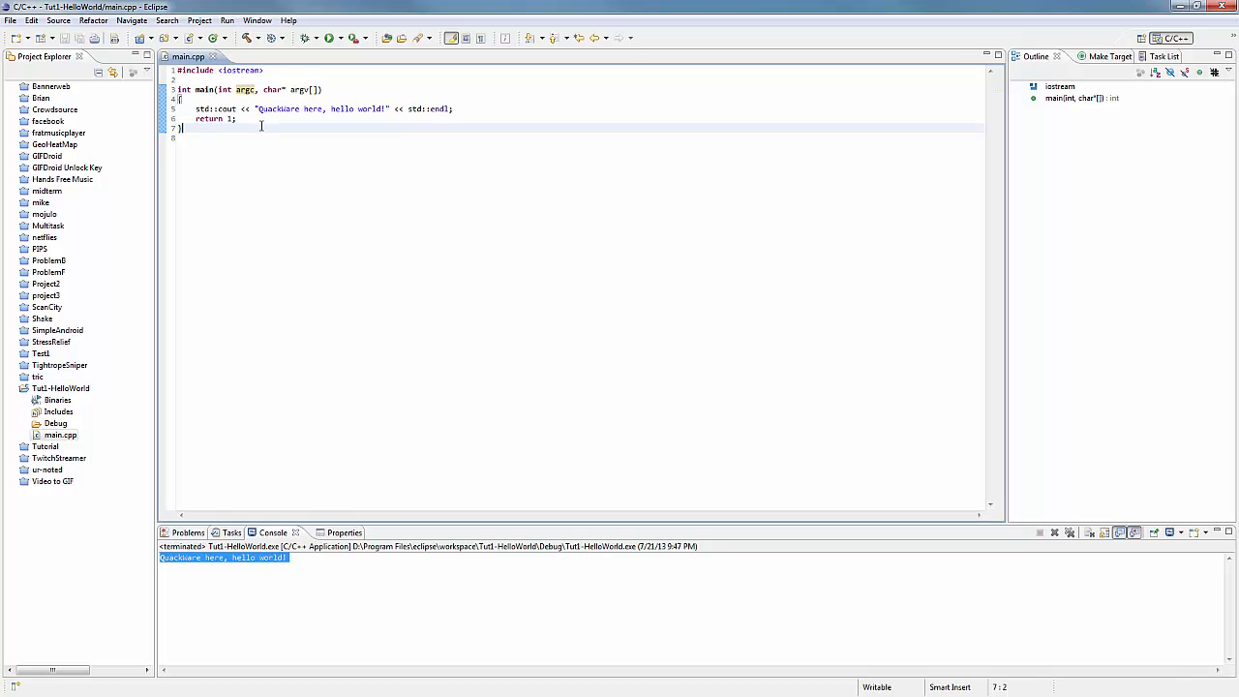
pyautogui.moveTo(248, 132)
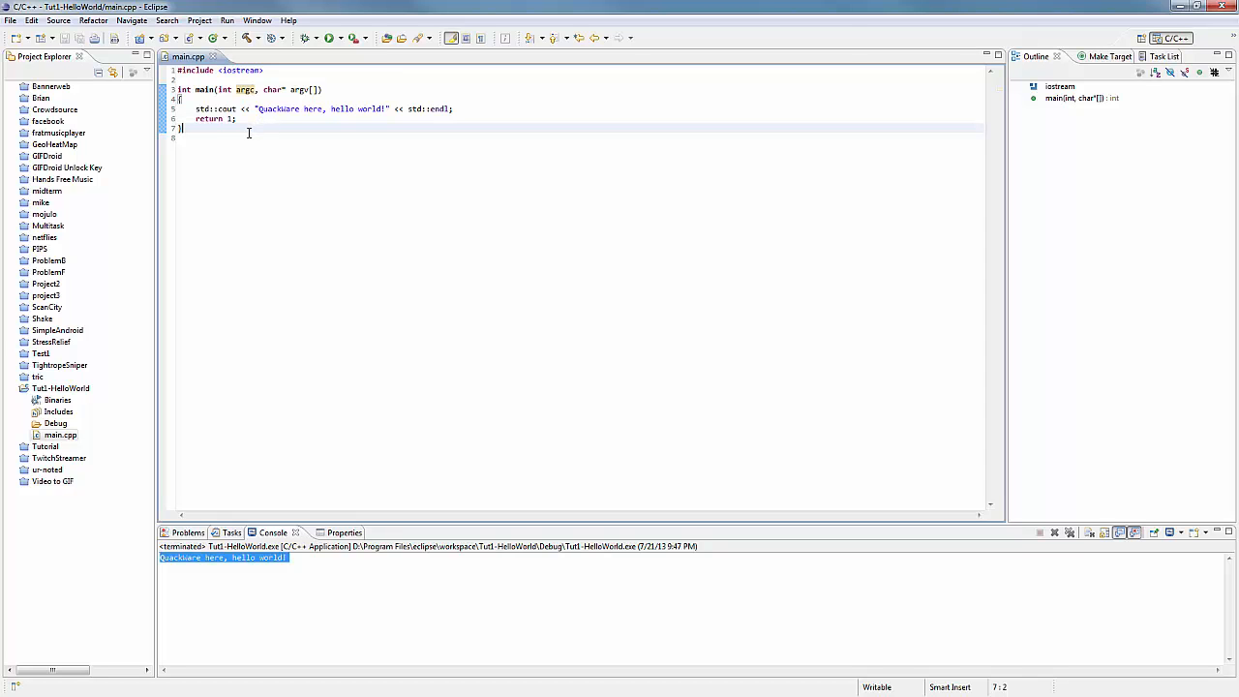